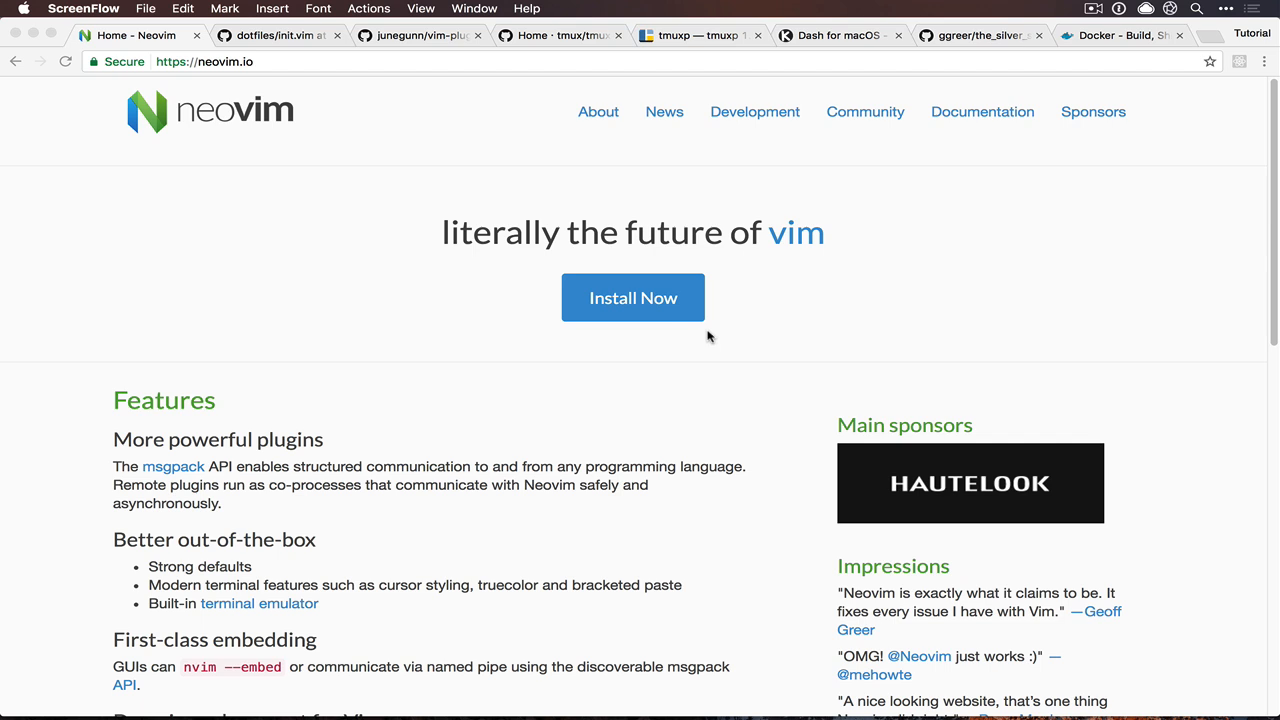
Step: Switch to the dotfiles init.vim file on GitHub and browse its vim-plug plugin setup
click(278, 36)
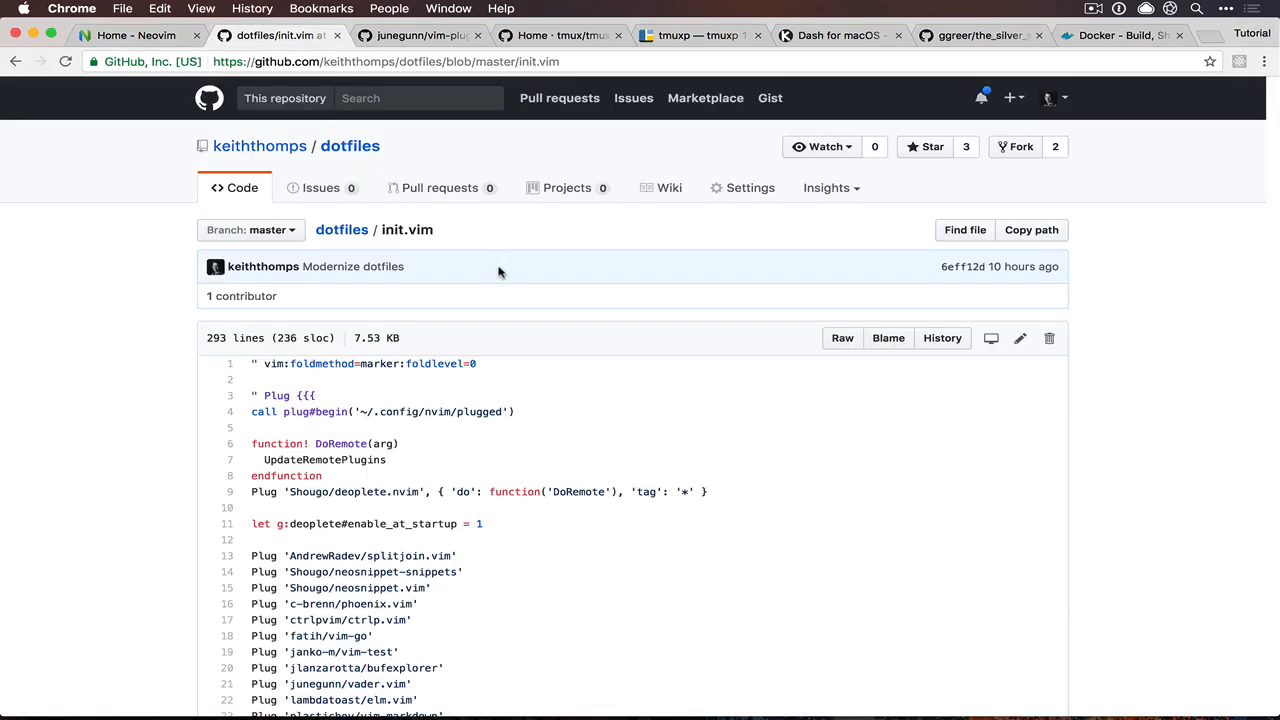
mouse_move(942, 338)
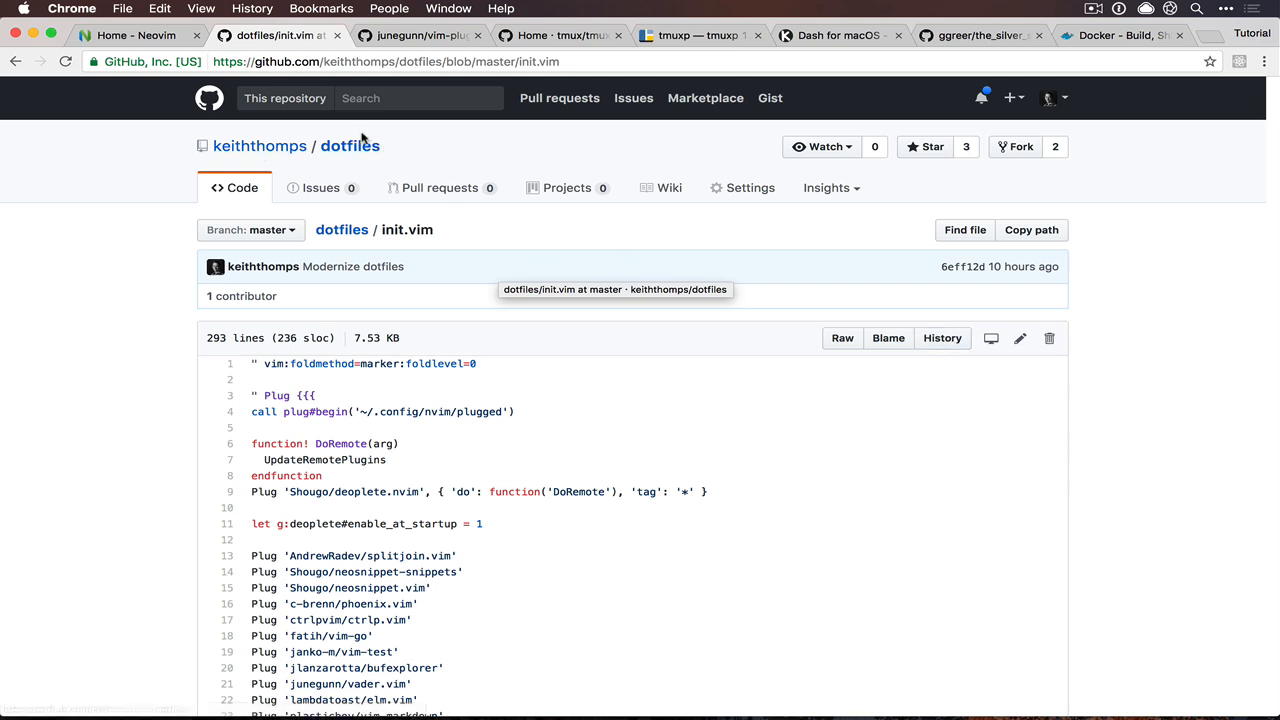
mouse_move(1112, 244)
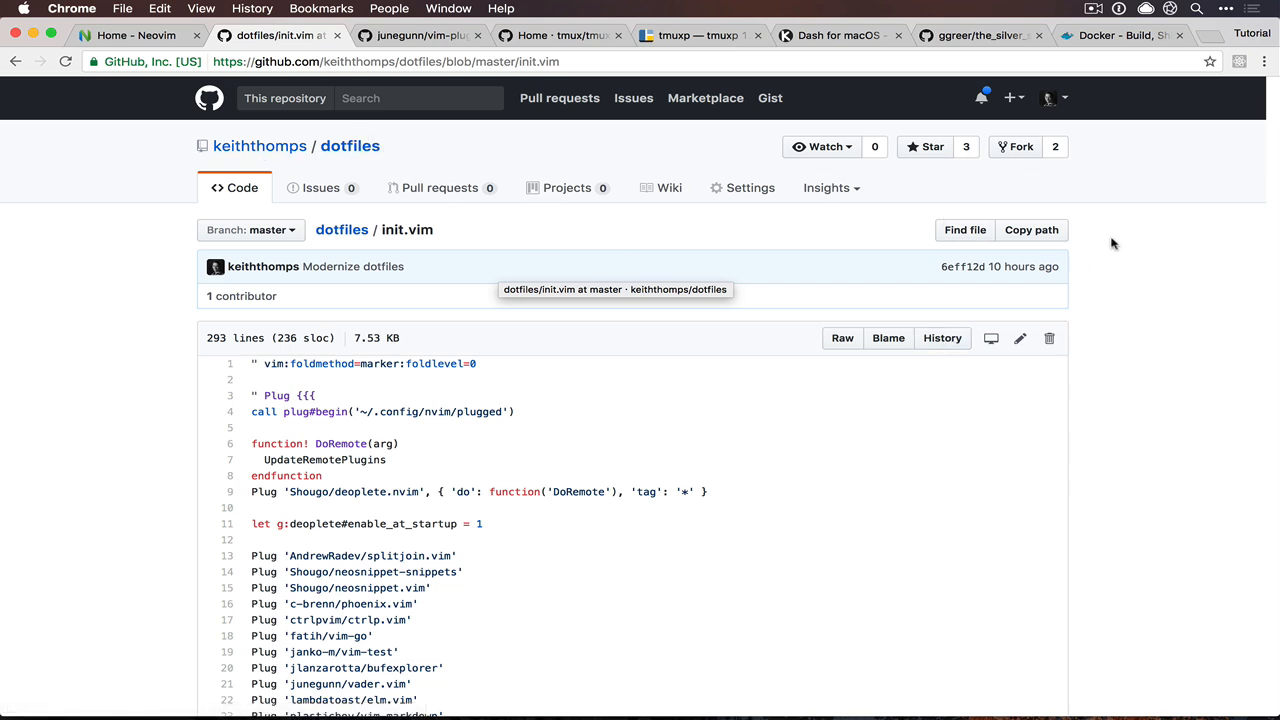
scroll(down, 3)
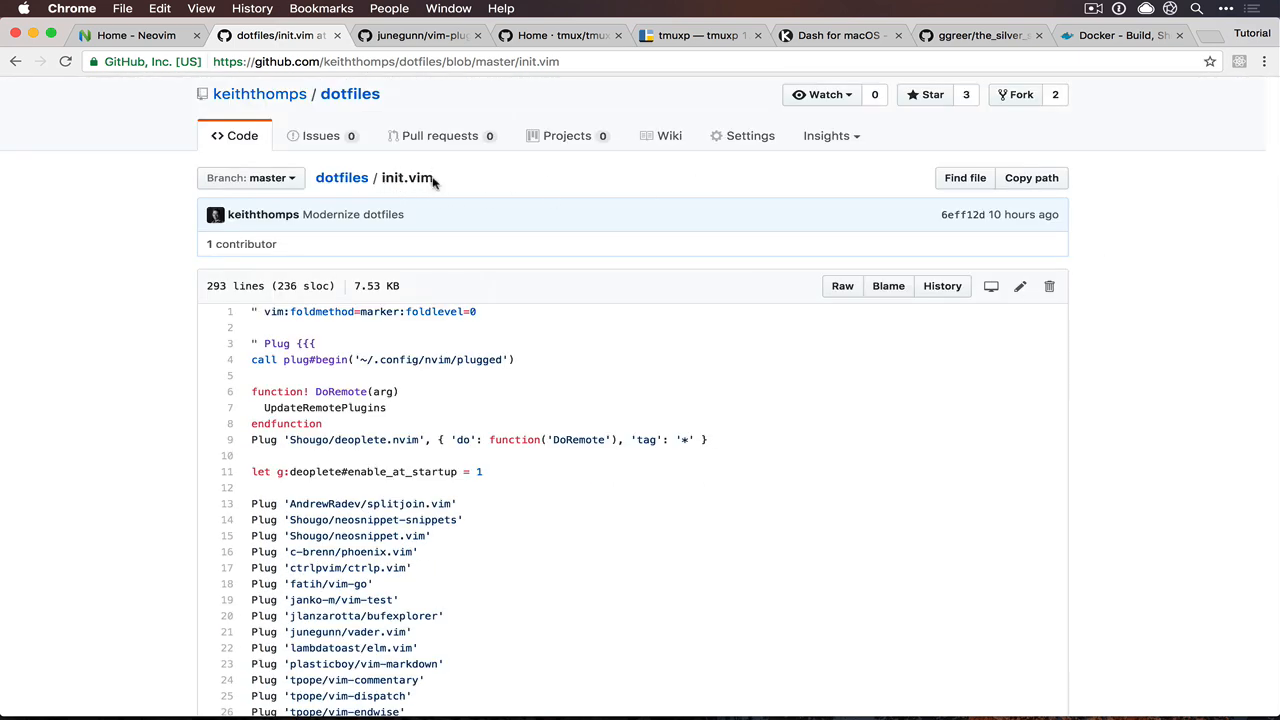
mouse_move(476, 184)
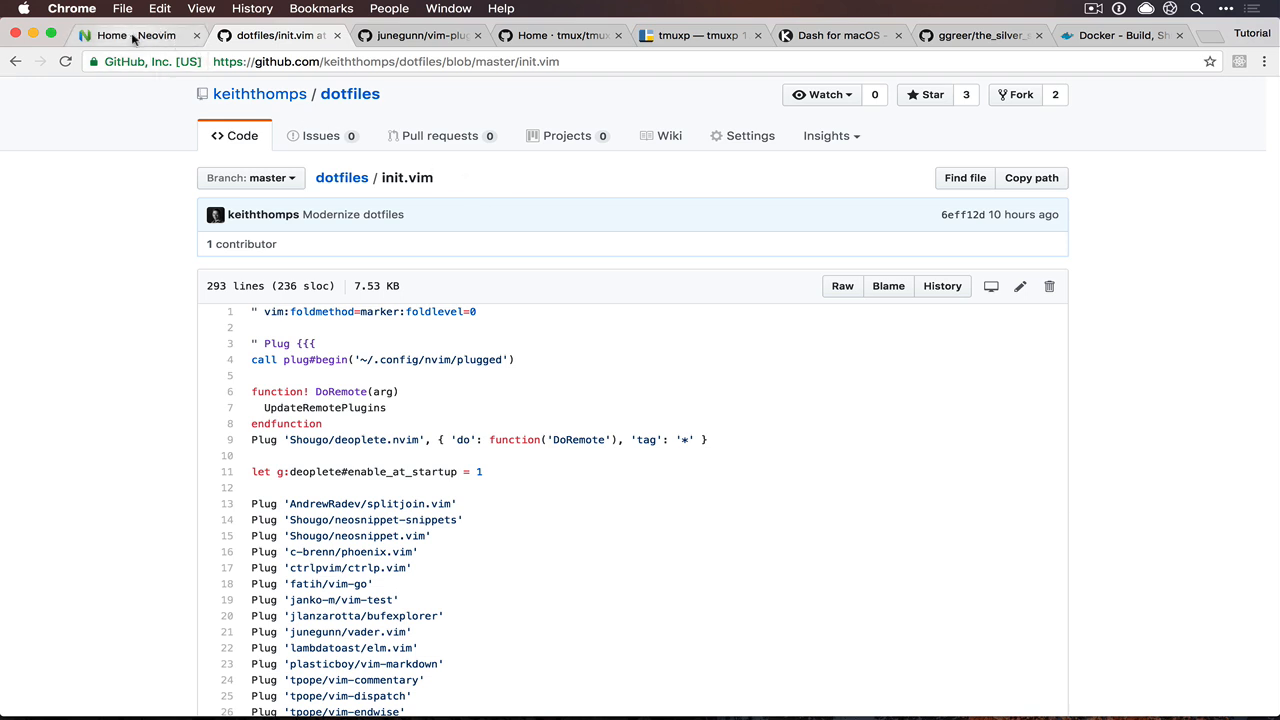
scroll(down, 3)
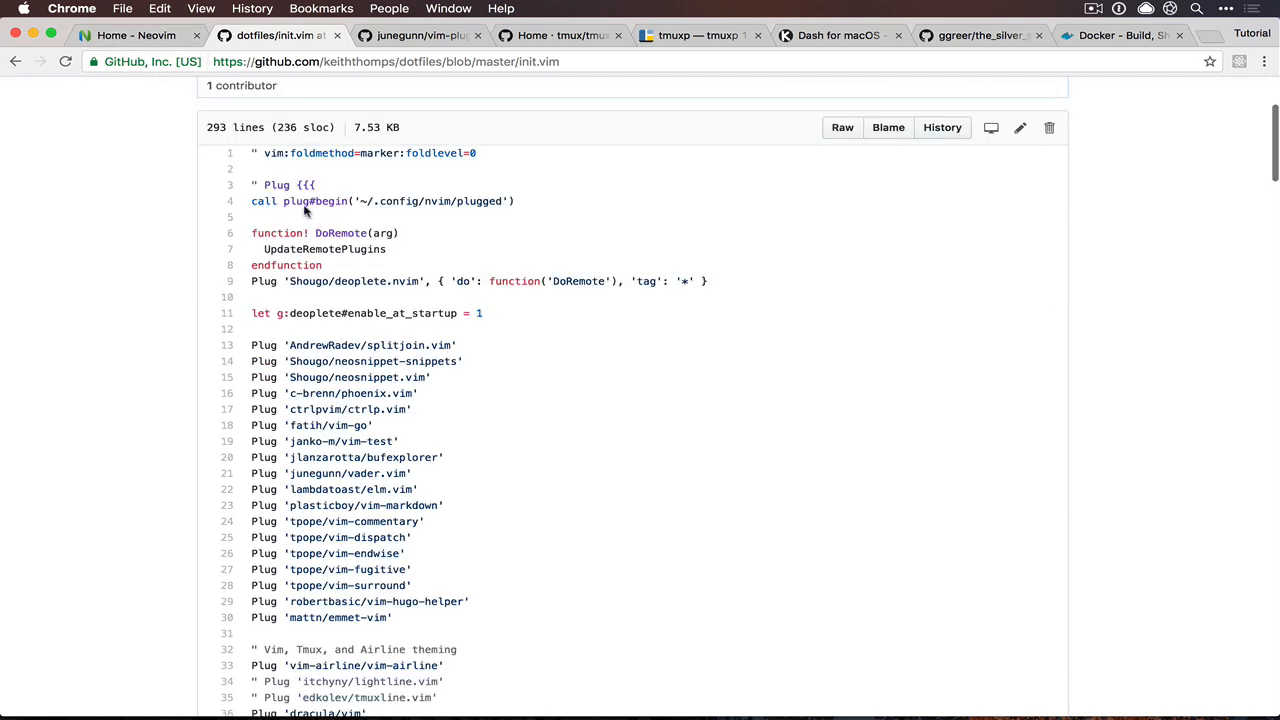
scroll(down, 3)
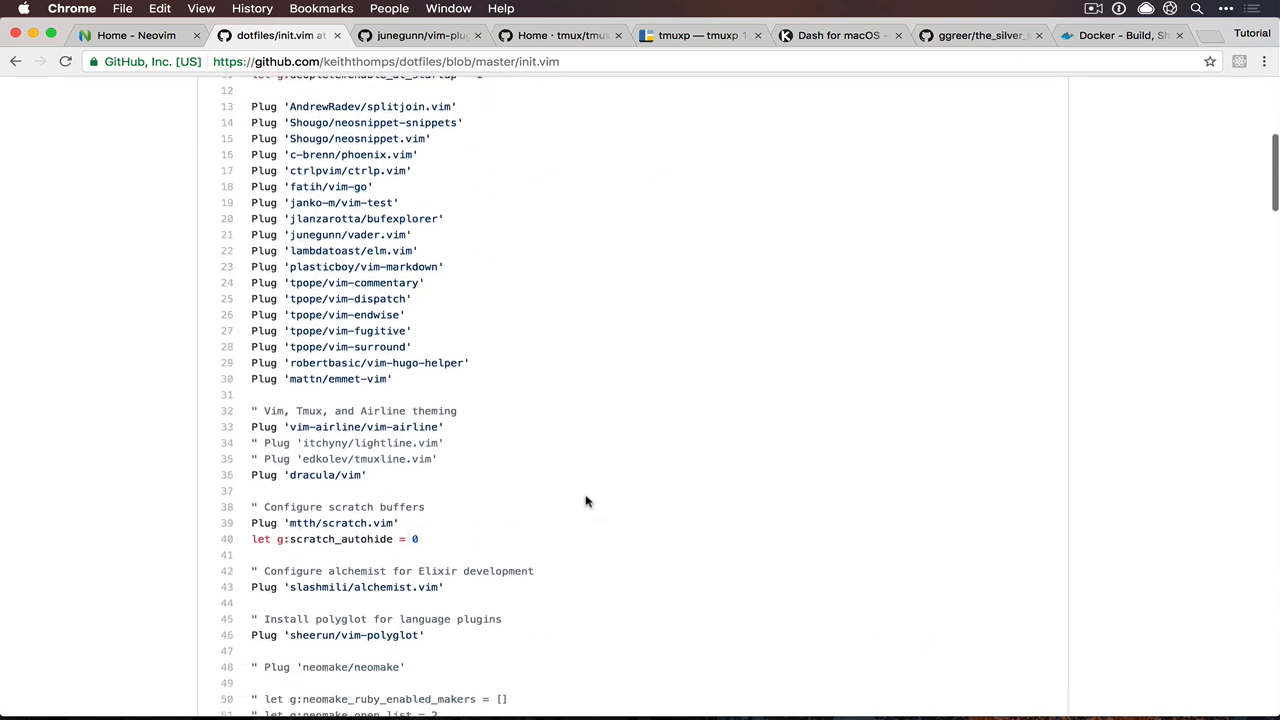
mouse_move(536, 380)
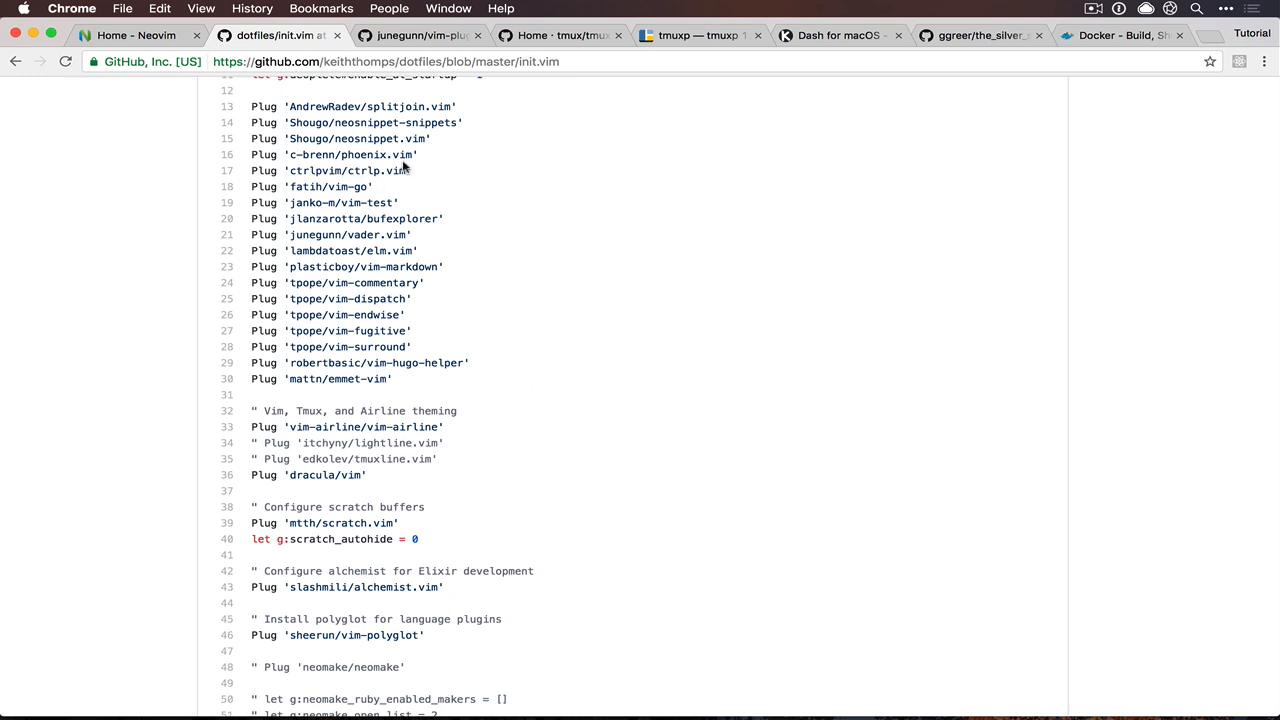
double_click(362, 170)
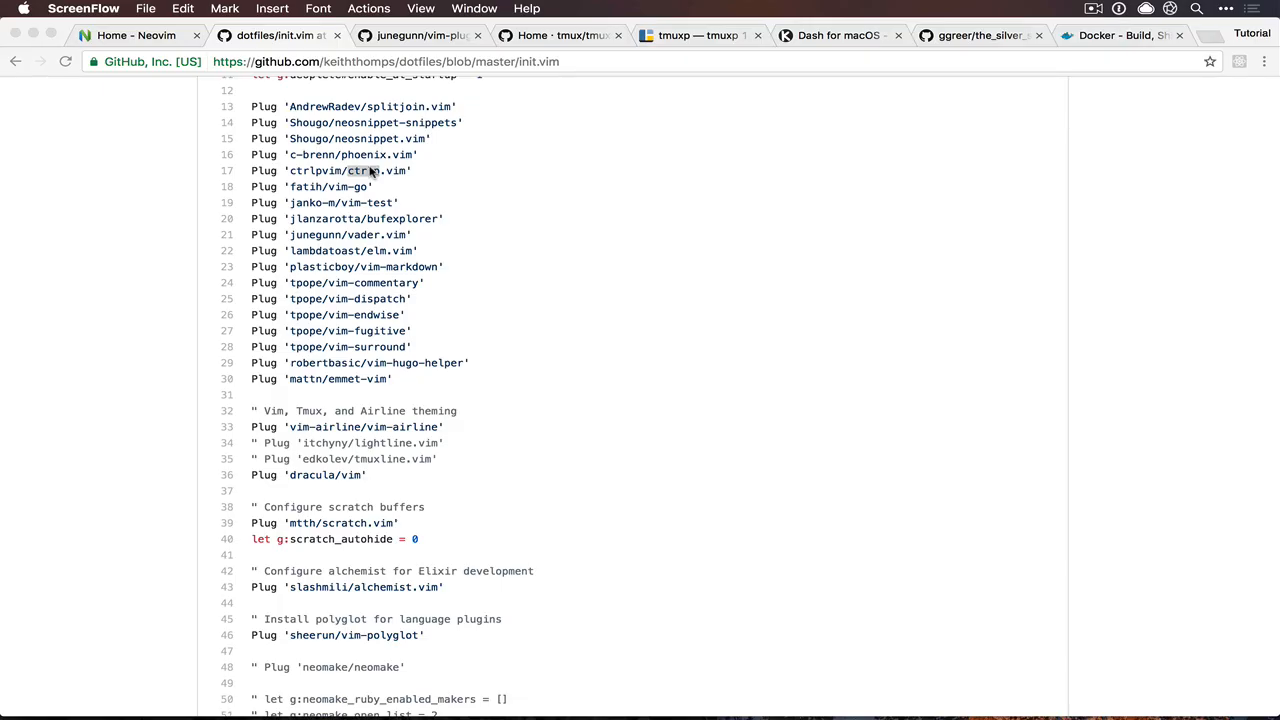
mouse_move(366, 212)
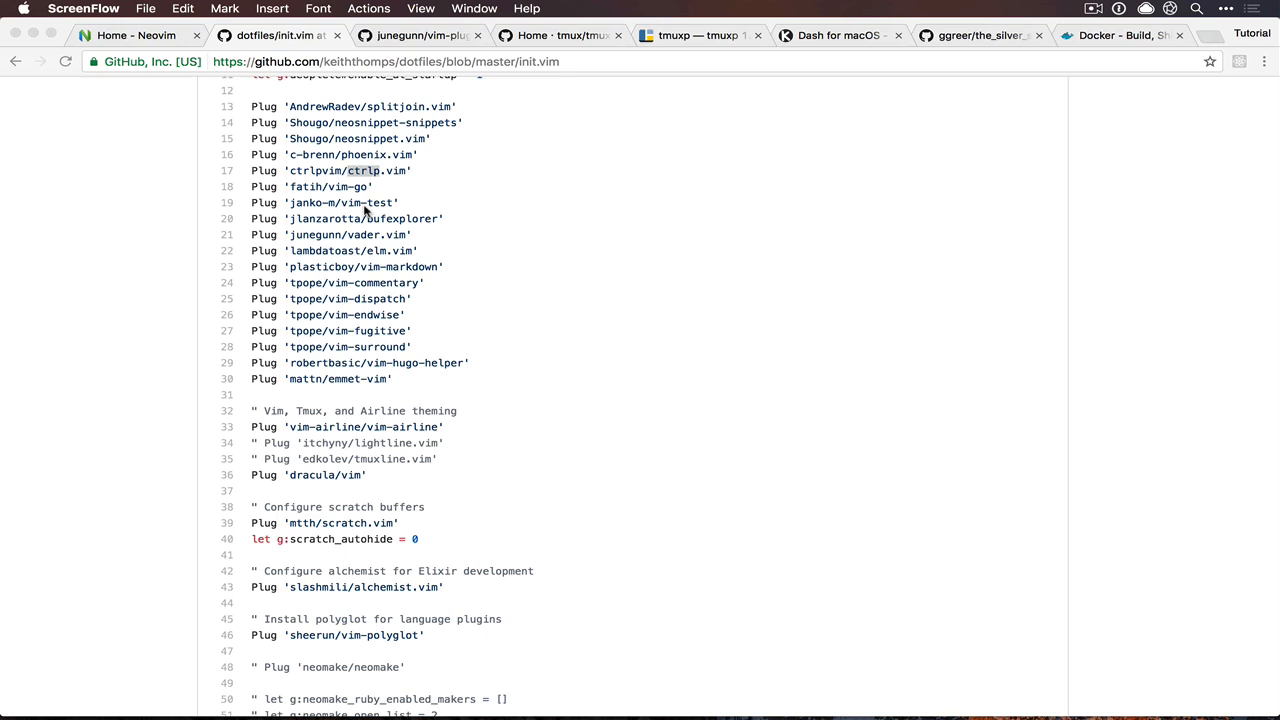
mouse_move(352, 268)
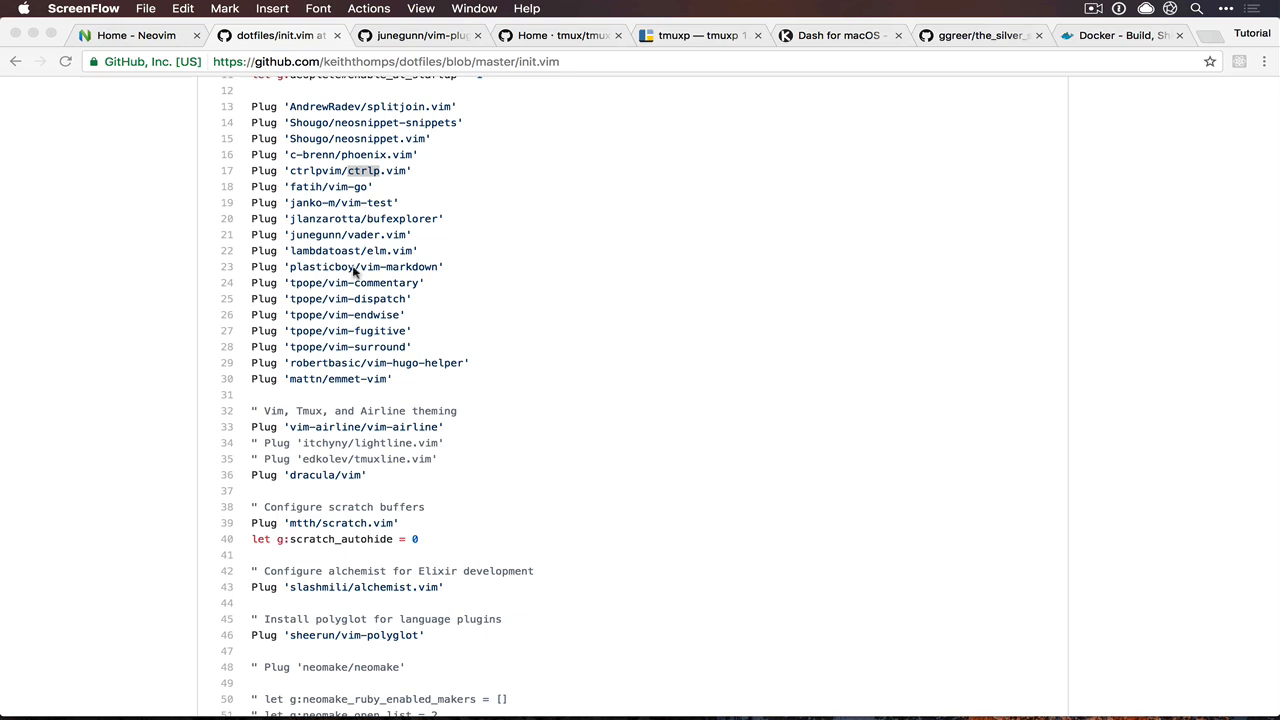
mouse_move(412, 290)
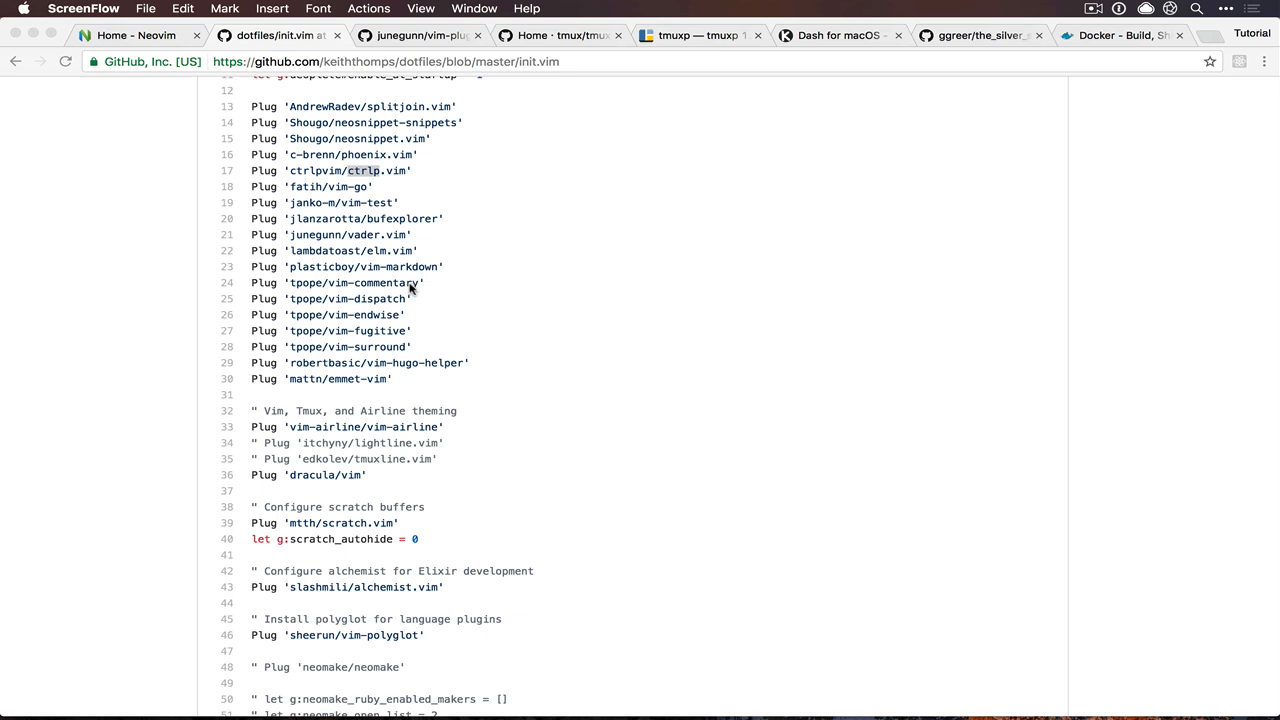
mouse_move(368, 304)
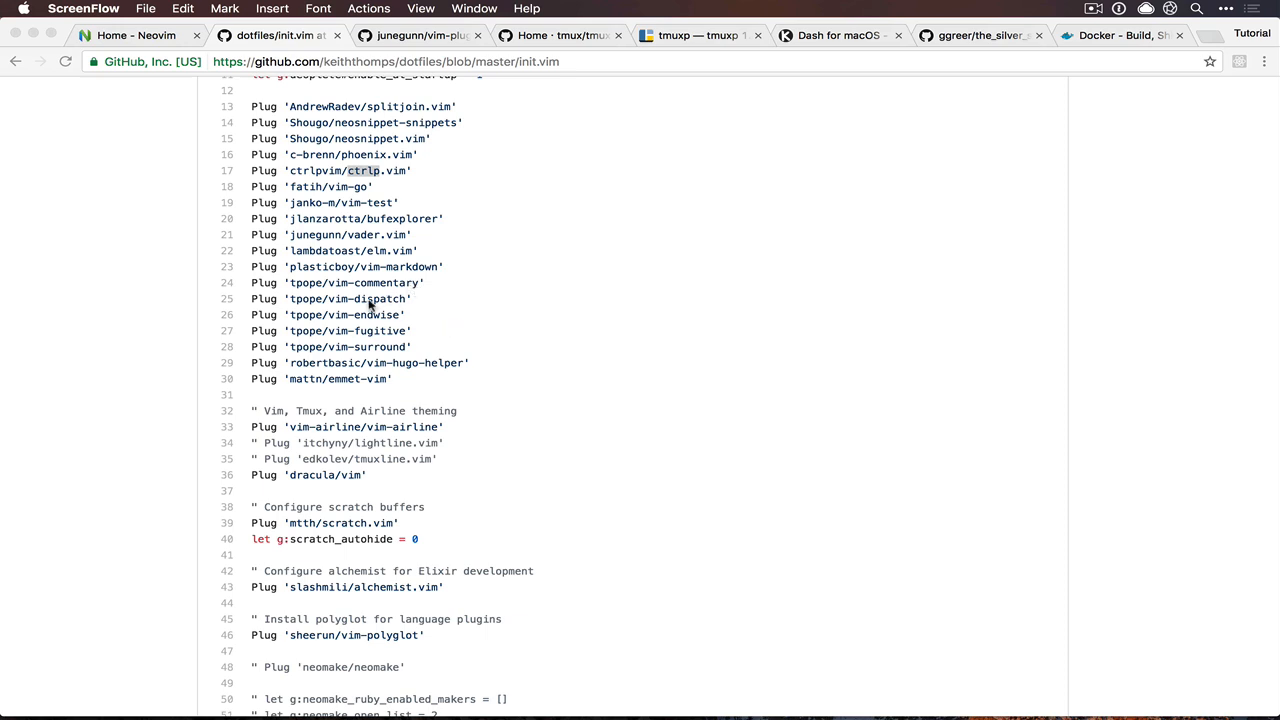
mouse_move(506, 332)
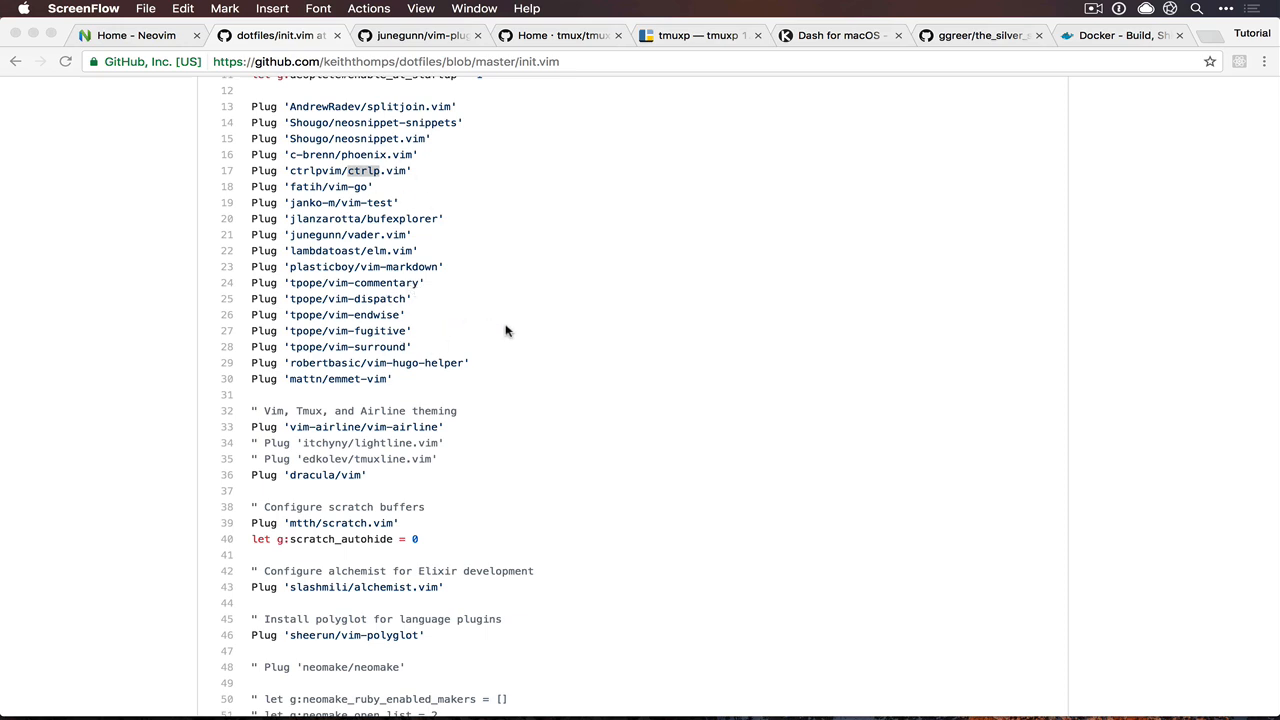
mouse_move(324, 482)
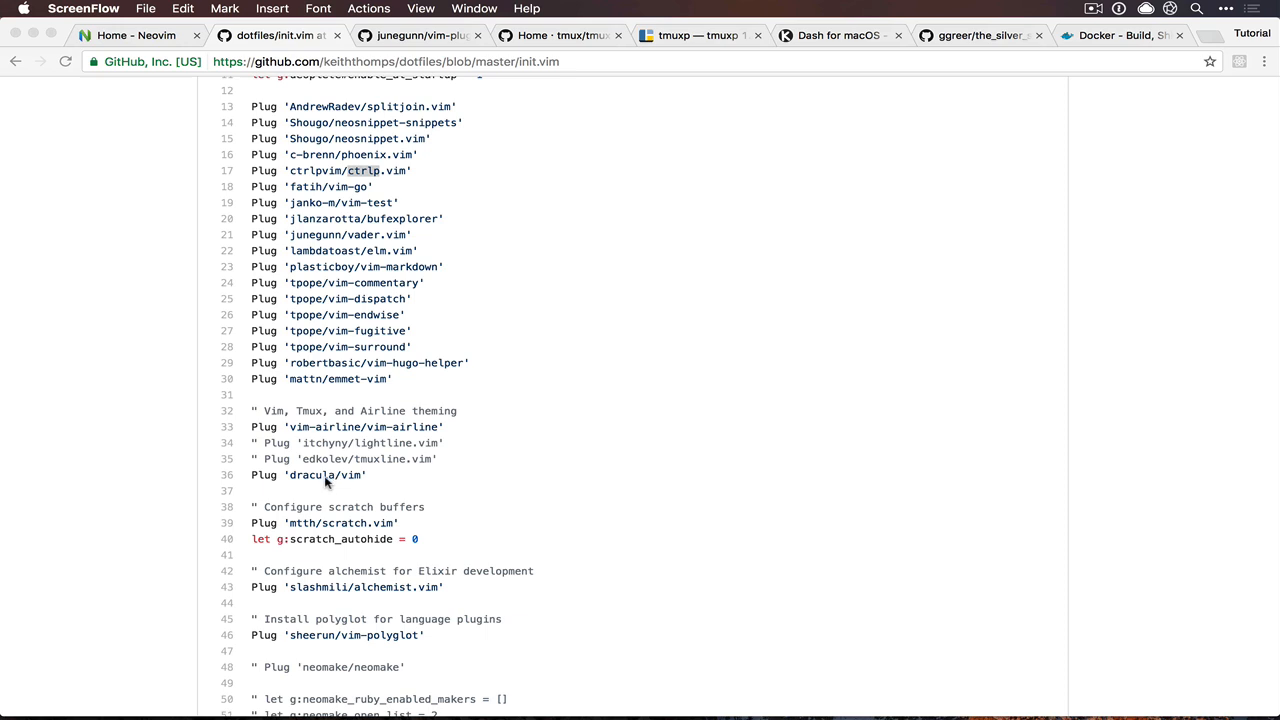
scroll(down, 3)
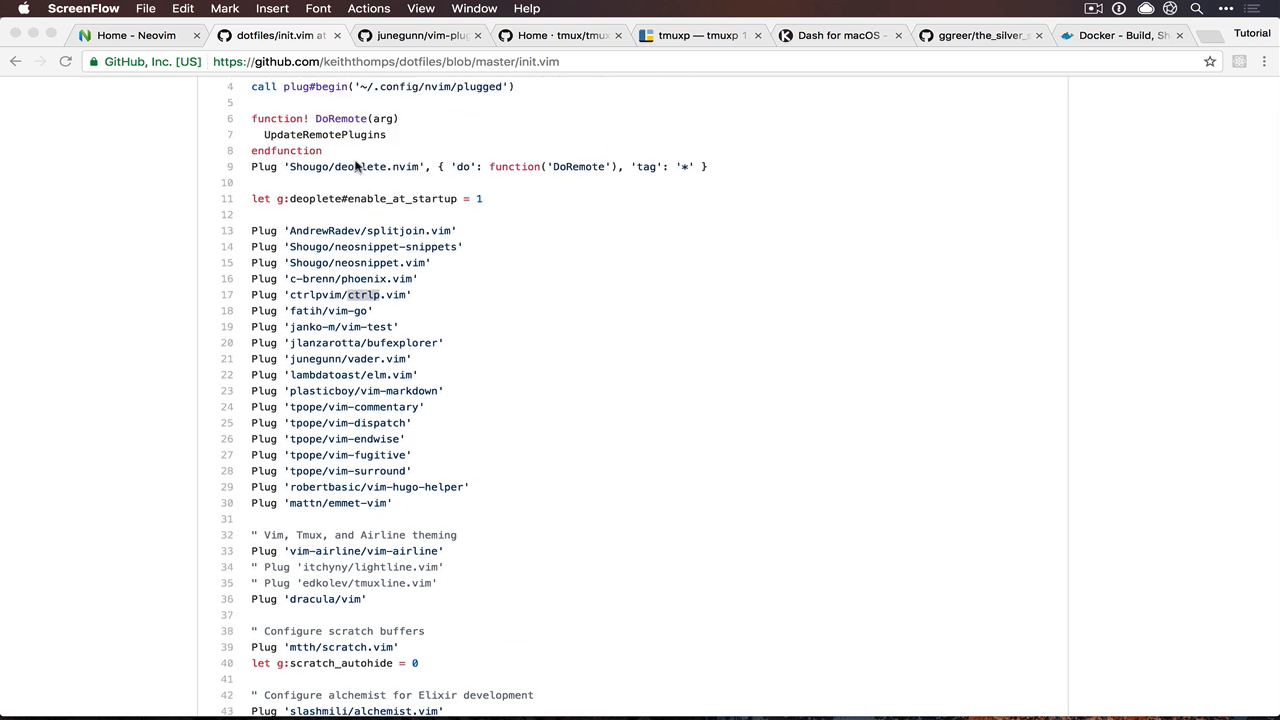
mouse_move(352, 172)
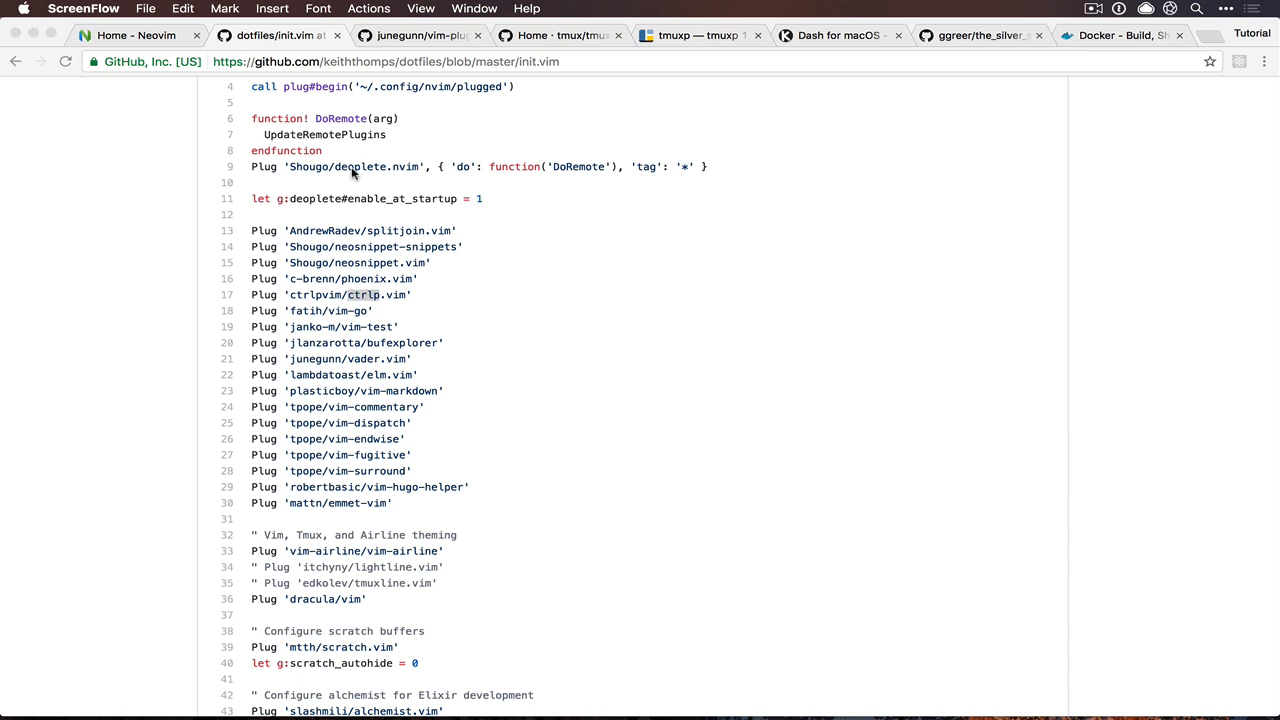
scroll(down, 3)
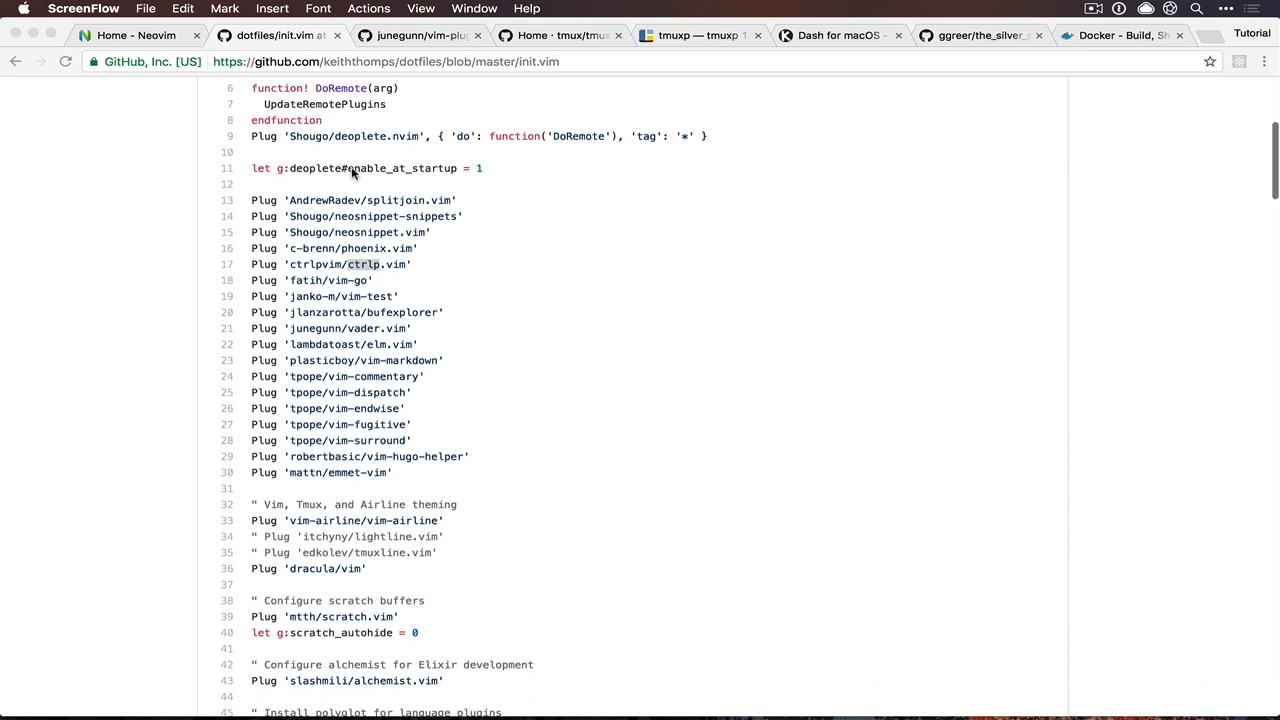
scroll(down, 3)
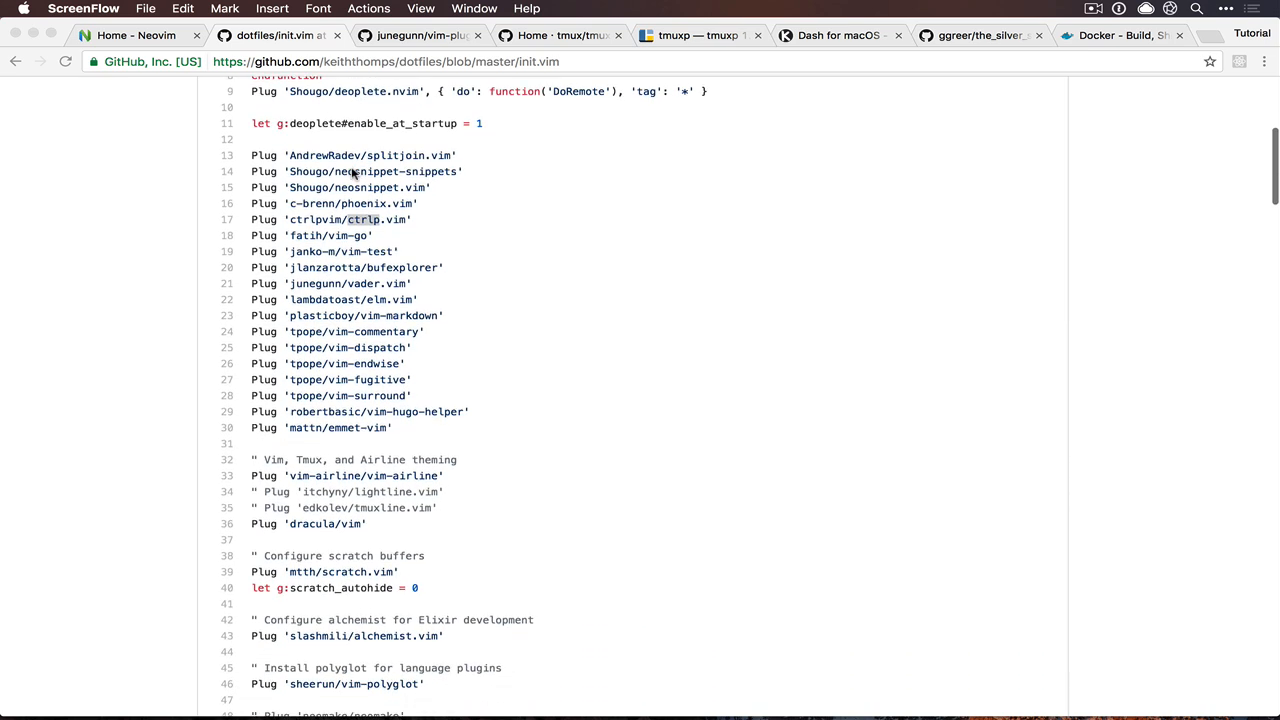
scroll(down, 3)
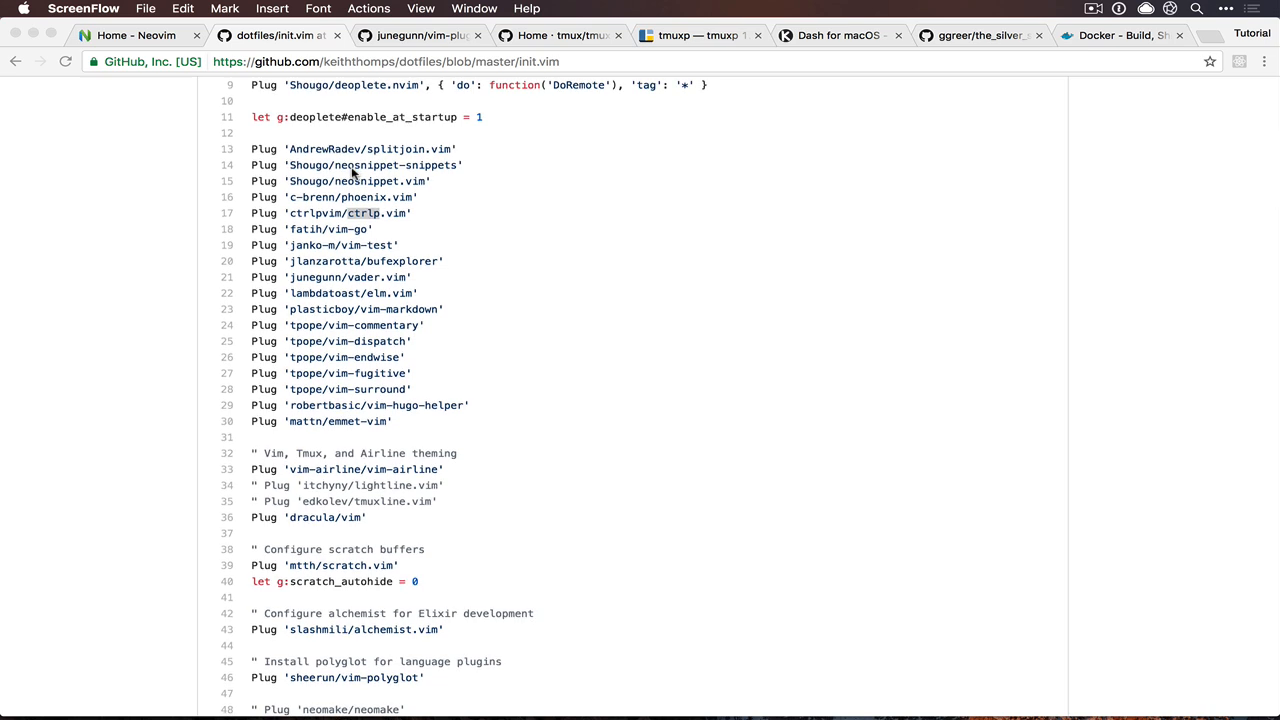
scroll(down, 3)
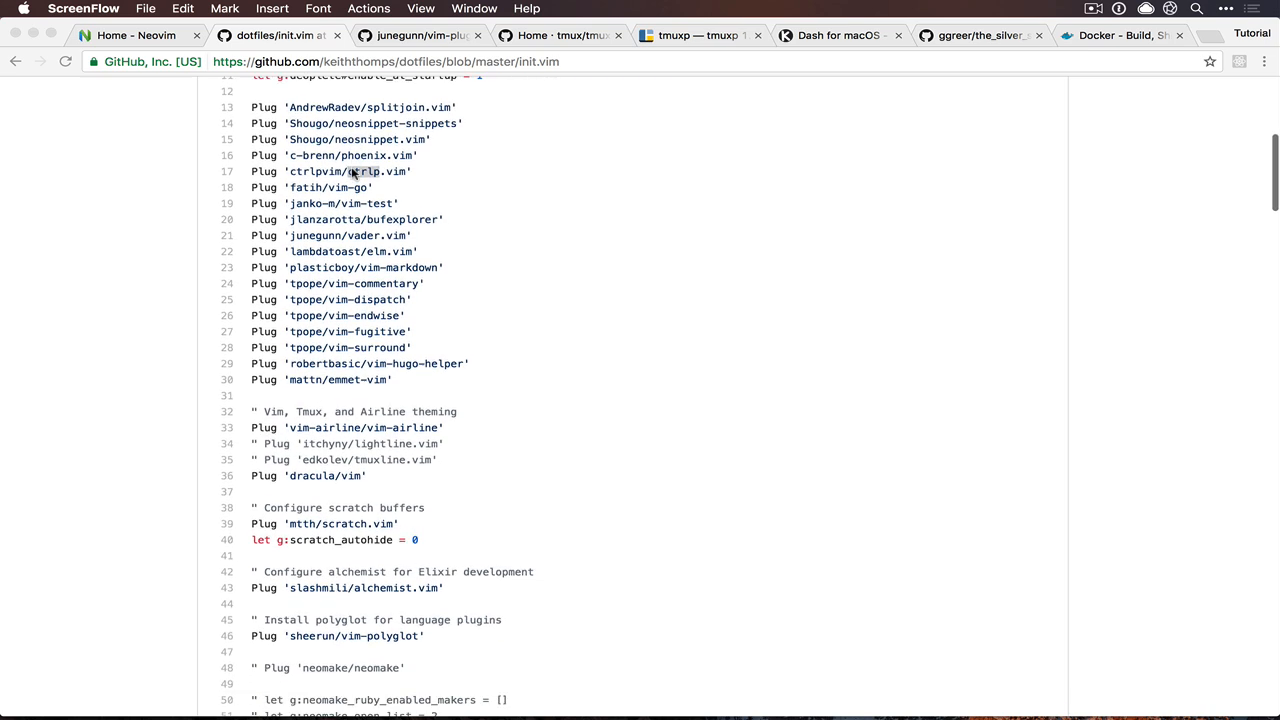
scroll(down, 3)
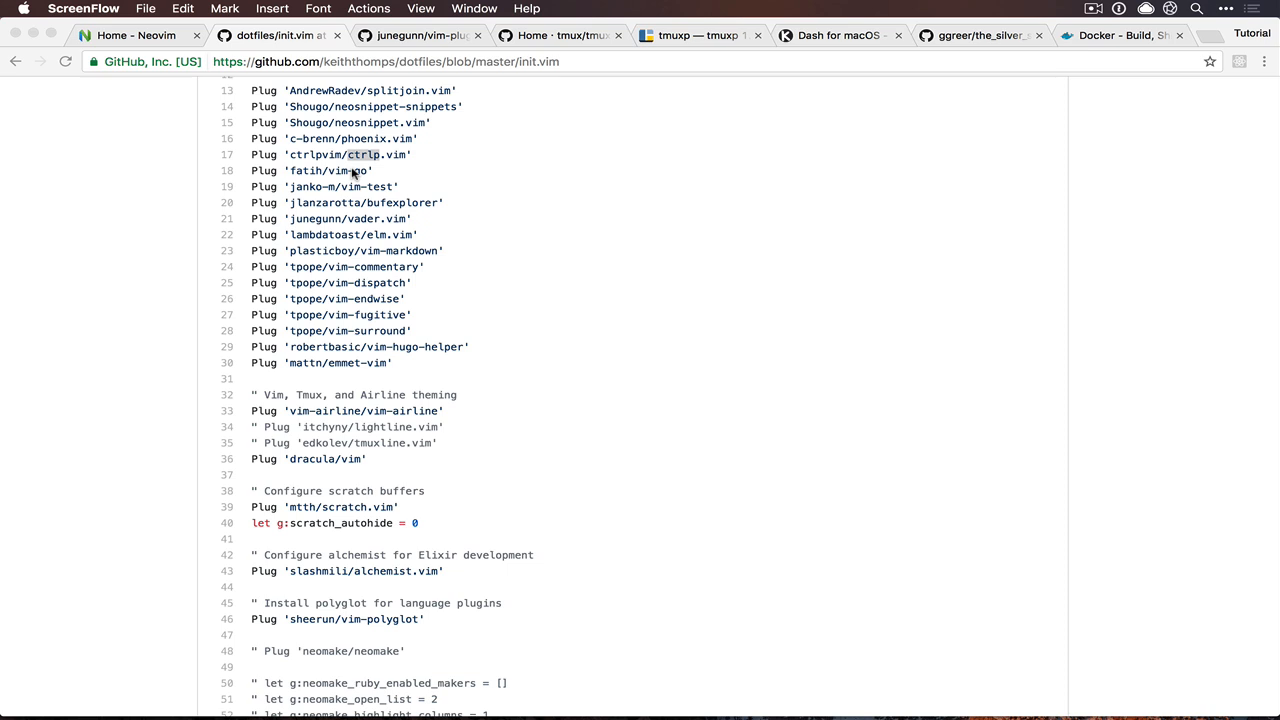
mouse_move(388, 572)
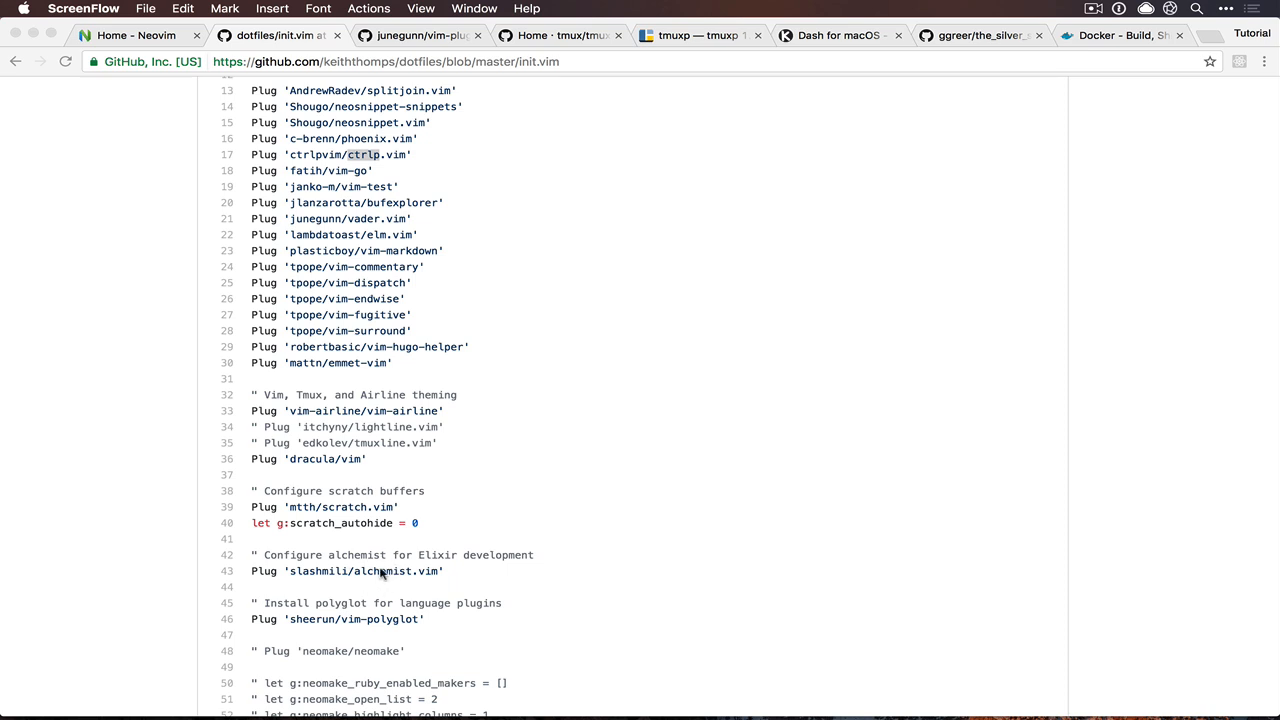
mouse_move(412, 556)
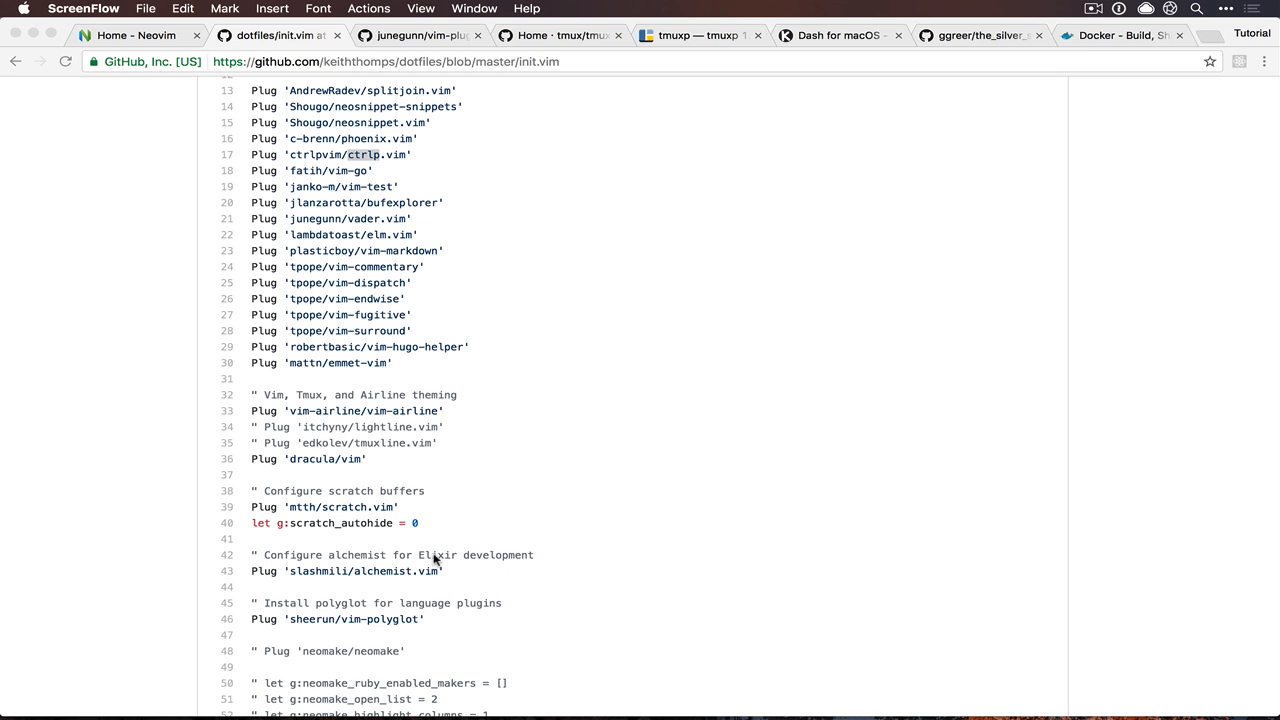
Step: Review the Colors/Theme and Base Configuration sections of init.vim before moving to vim-plug
scroll(down, 3)
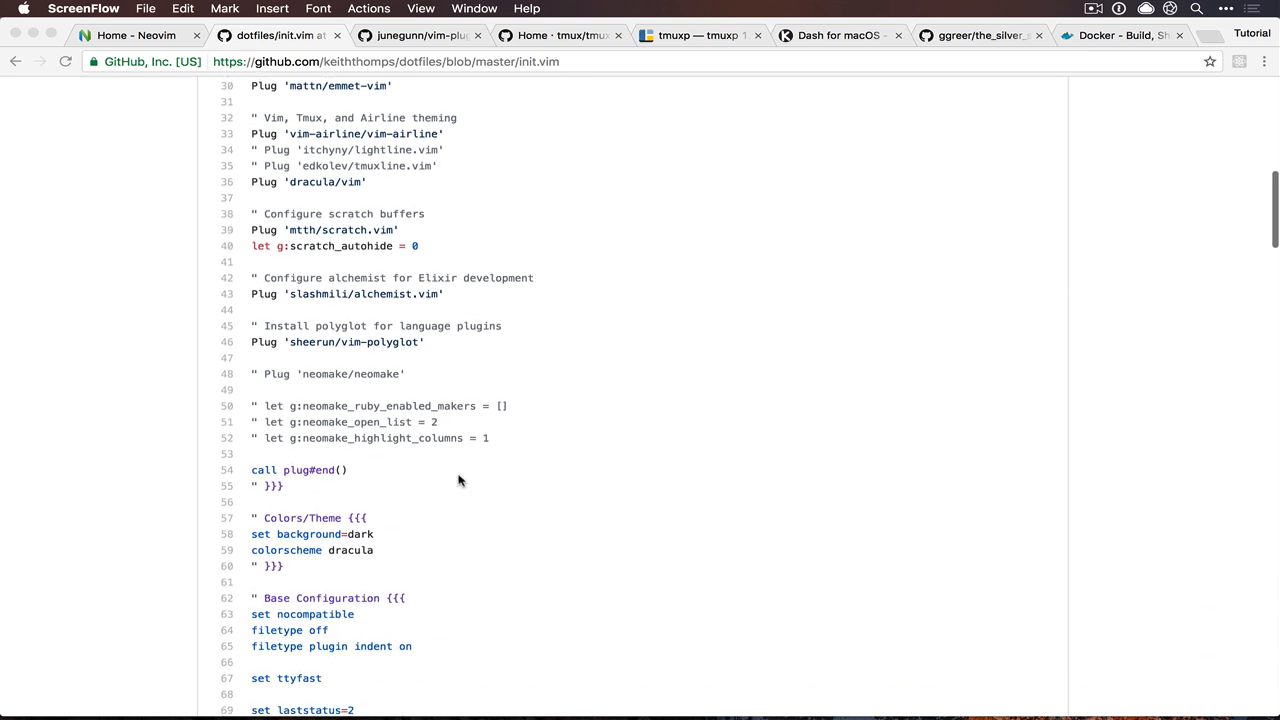
scroll(down, 3)
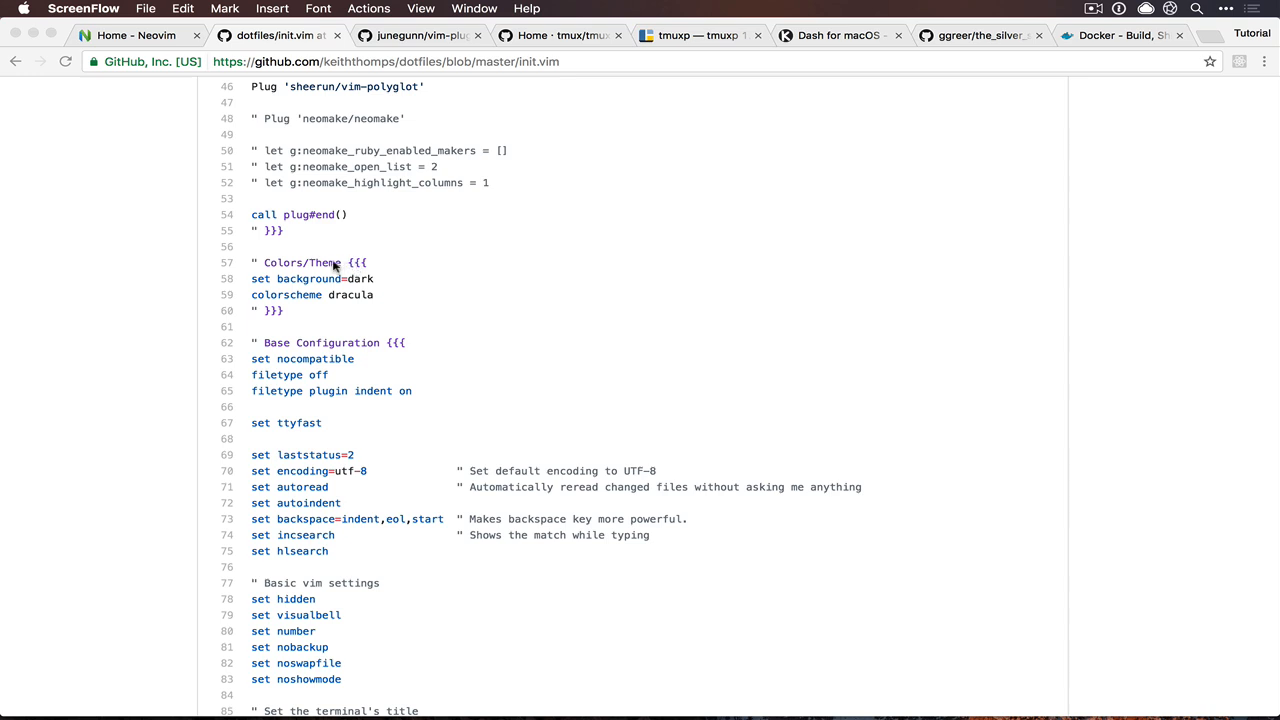
mouse_move(330, 276)
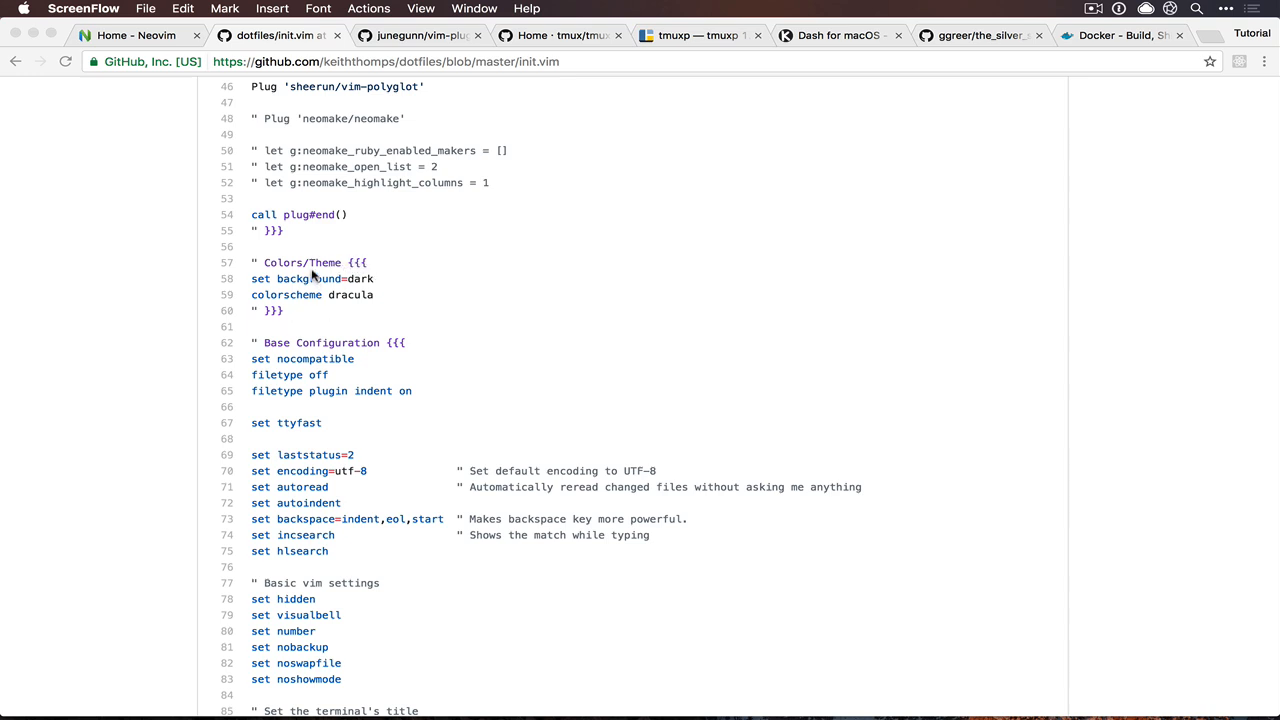
scroll(up, 3)
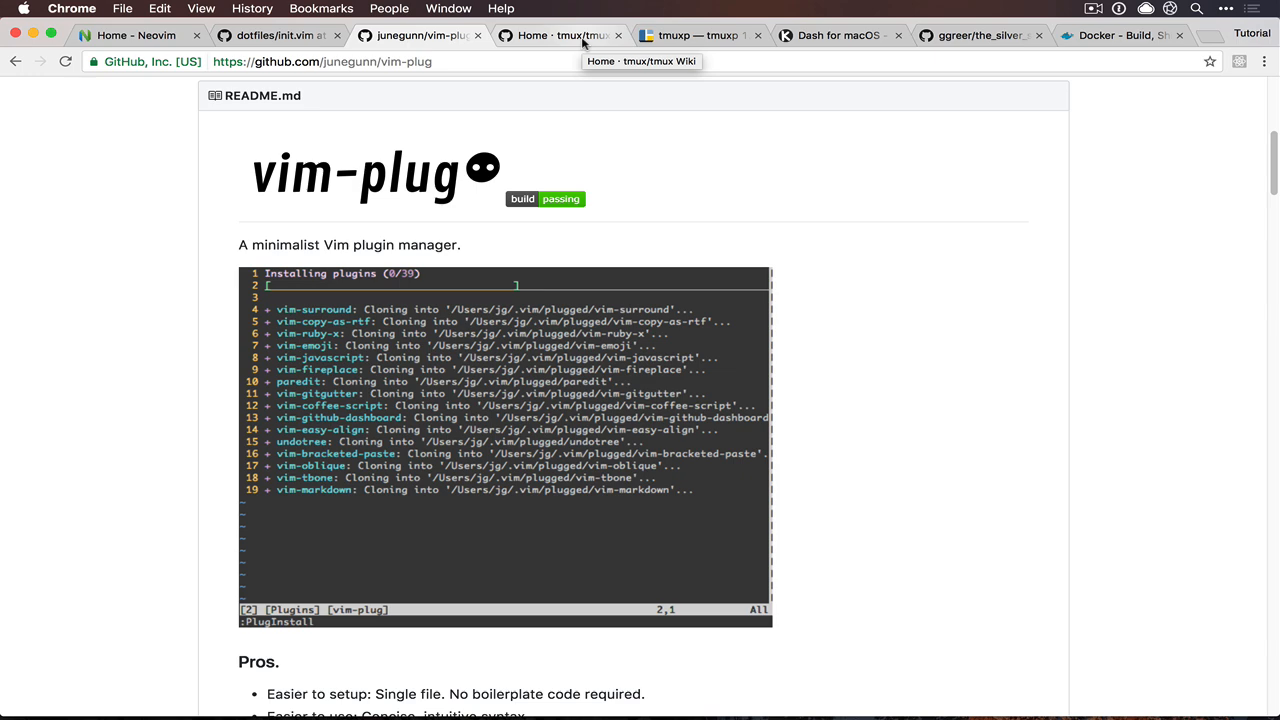
Step: Bring up the terminal window at the dotfiles repository prompt on master
click(560, 36)
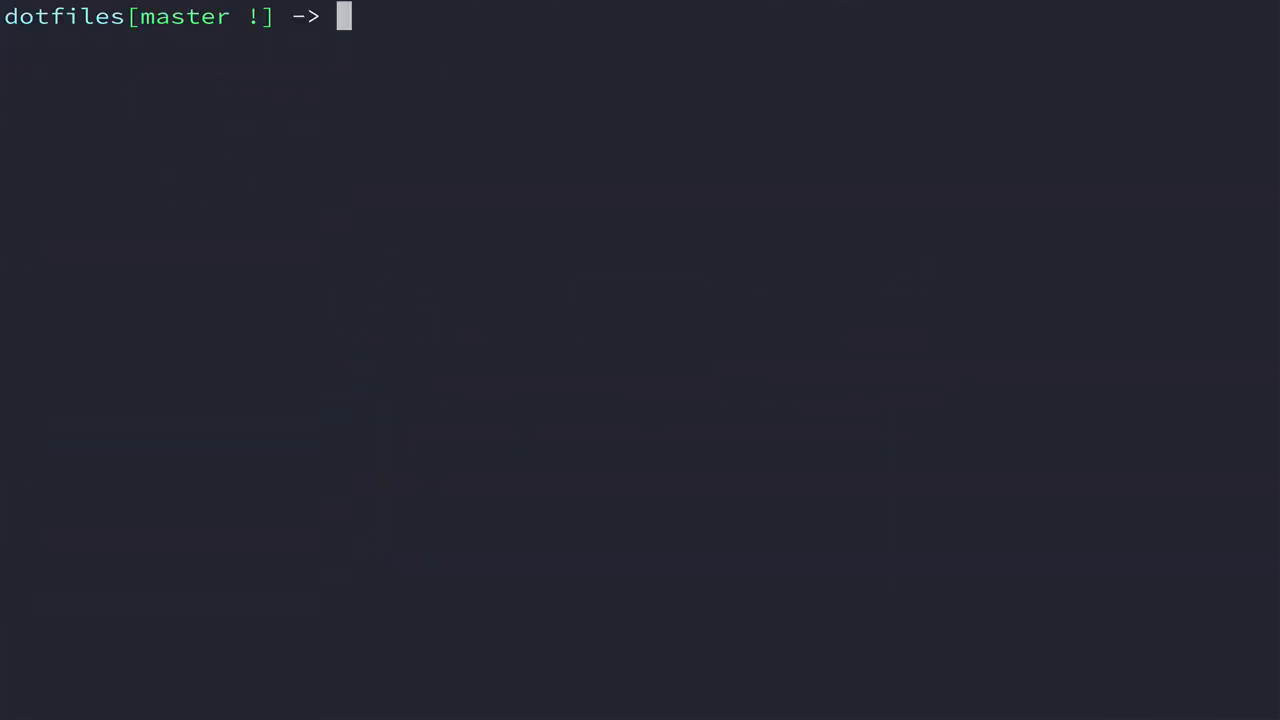
Step: Start a tmux session named test and launch nvim inside it
text(tmux news)
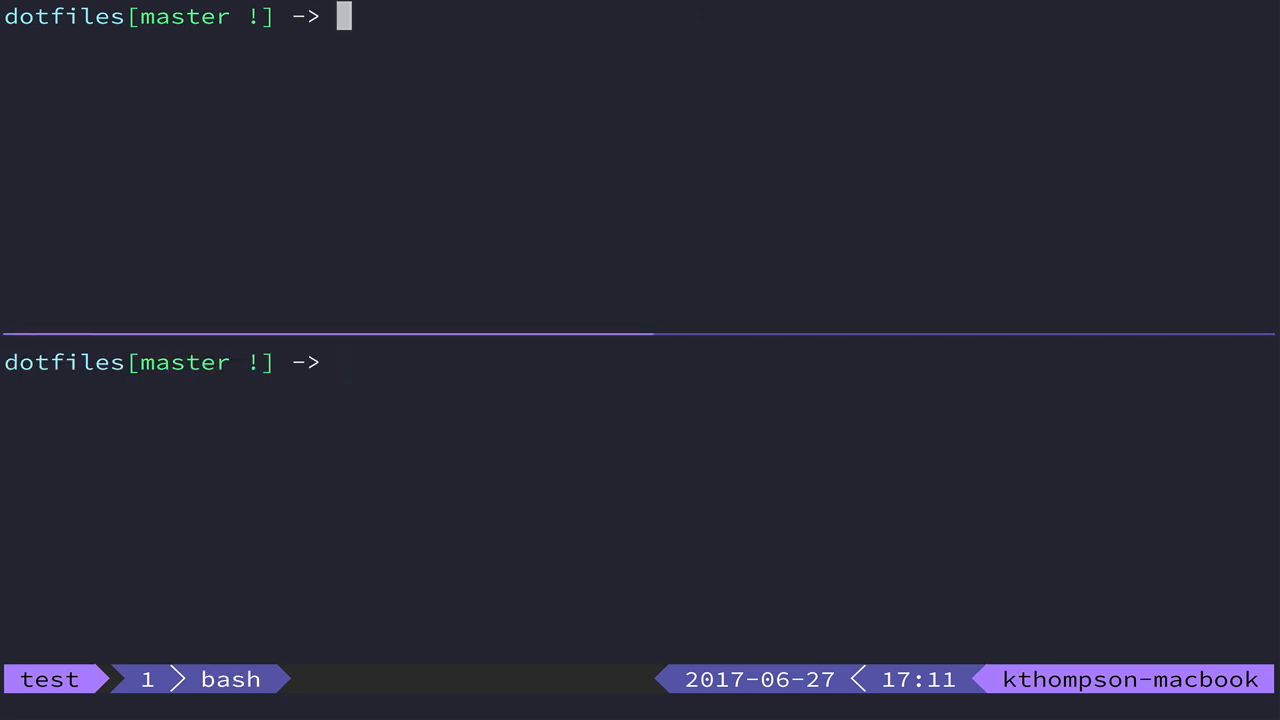
text(nvim)
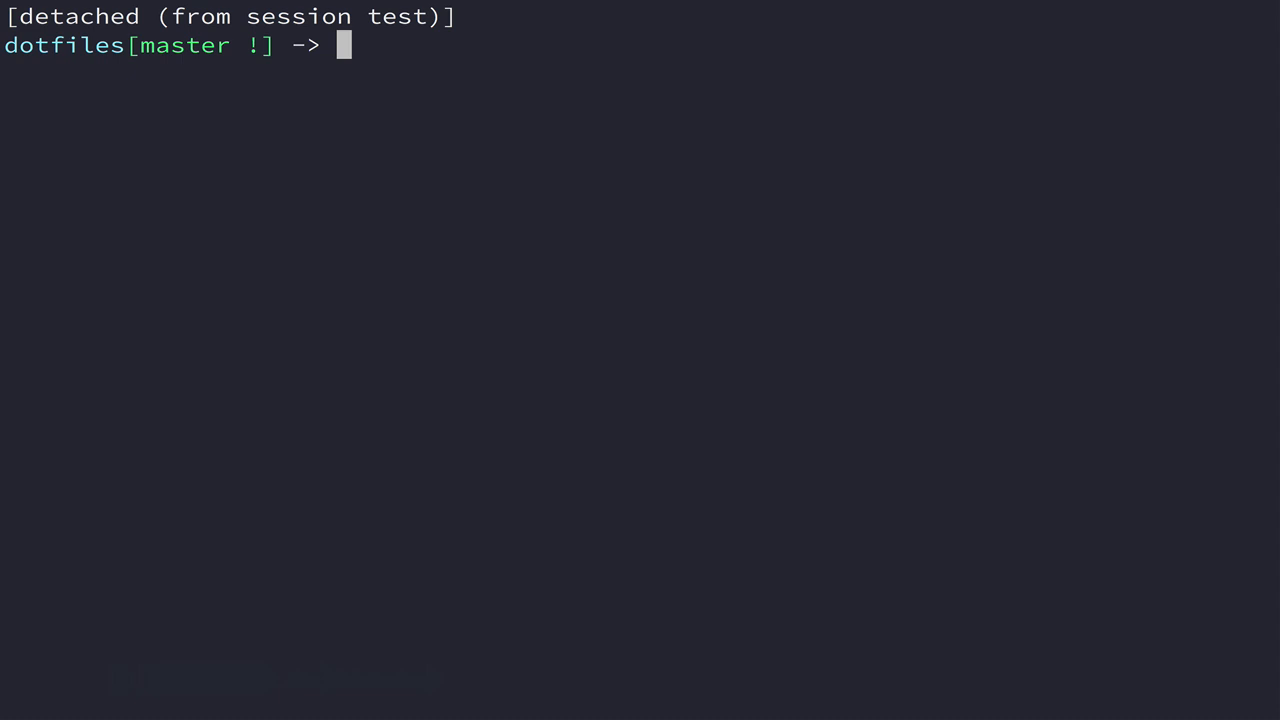
Step: Inspect the attach alias and reattach to the test tmux session
text(a)
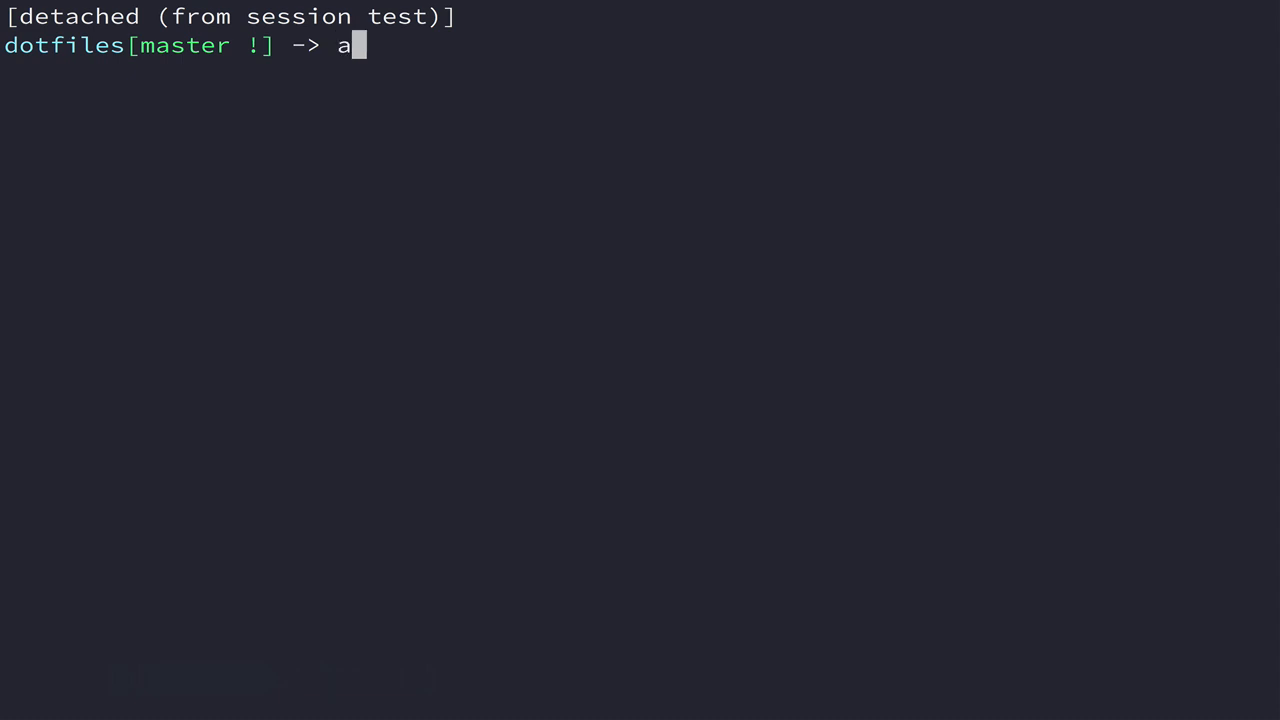
text(ype)
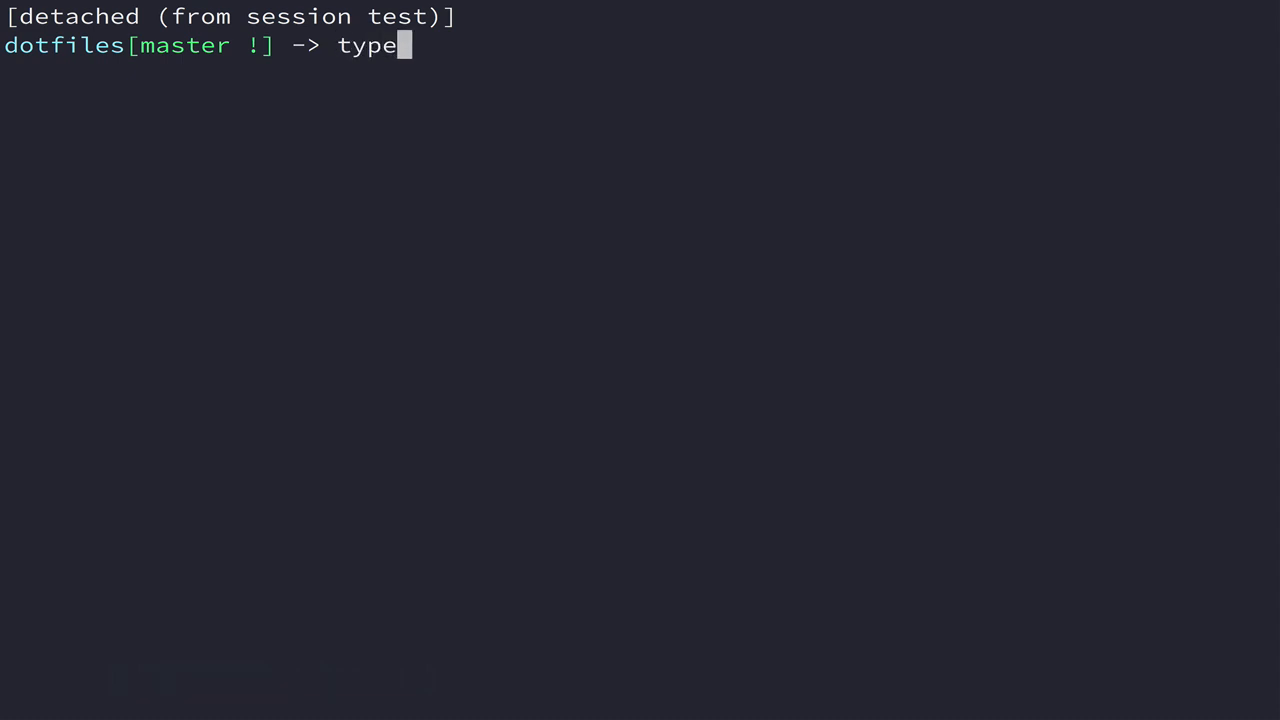
text(attach)
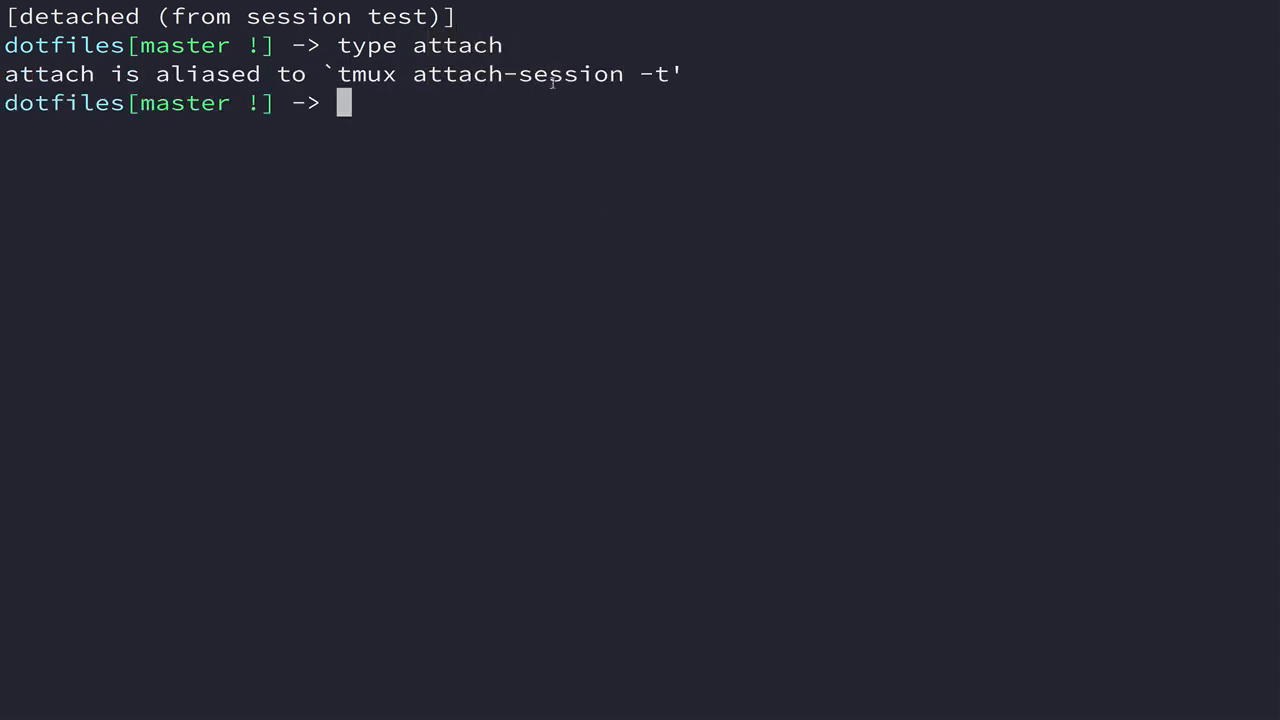
text(attach)
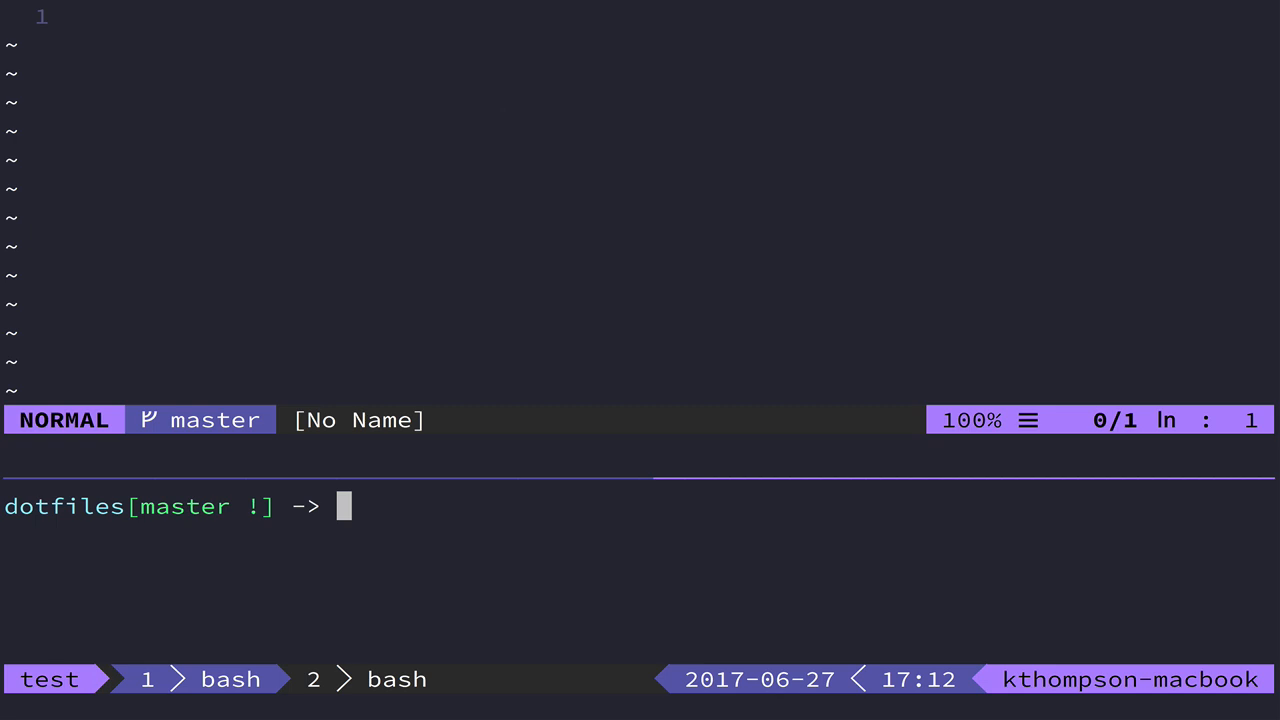
Step: List tmux sessions with tls and kill the test session with tmk
text(tls)
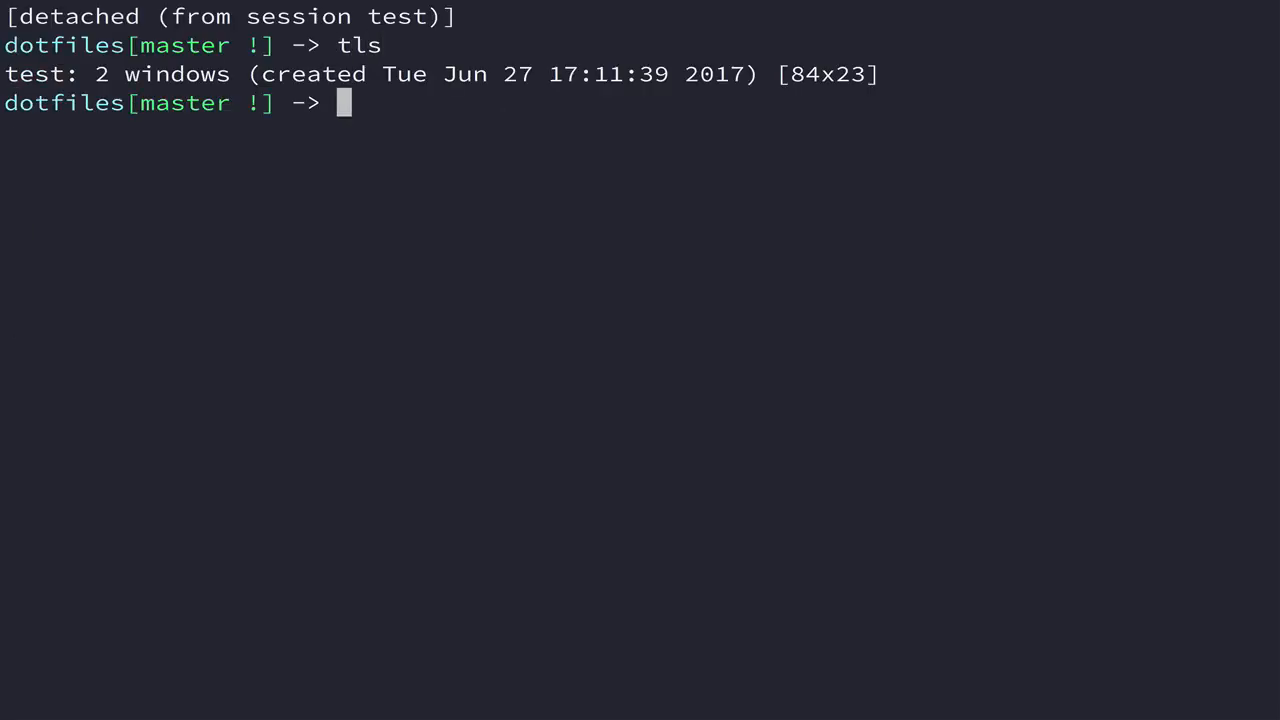
text(tmk test)
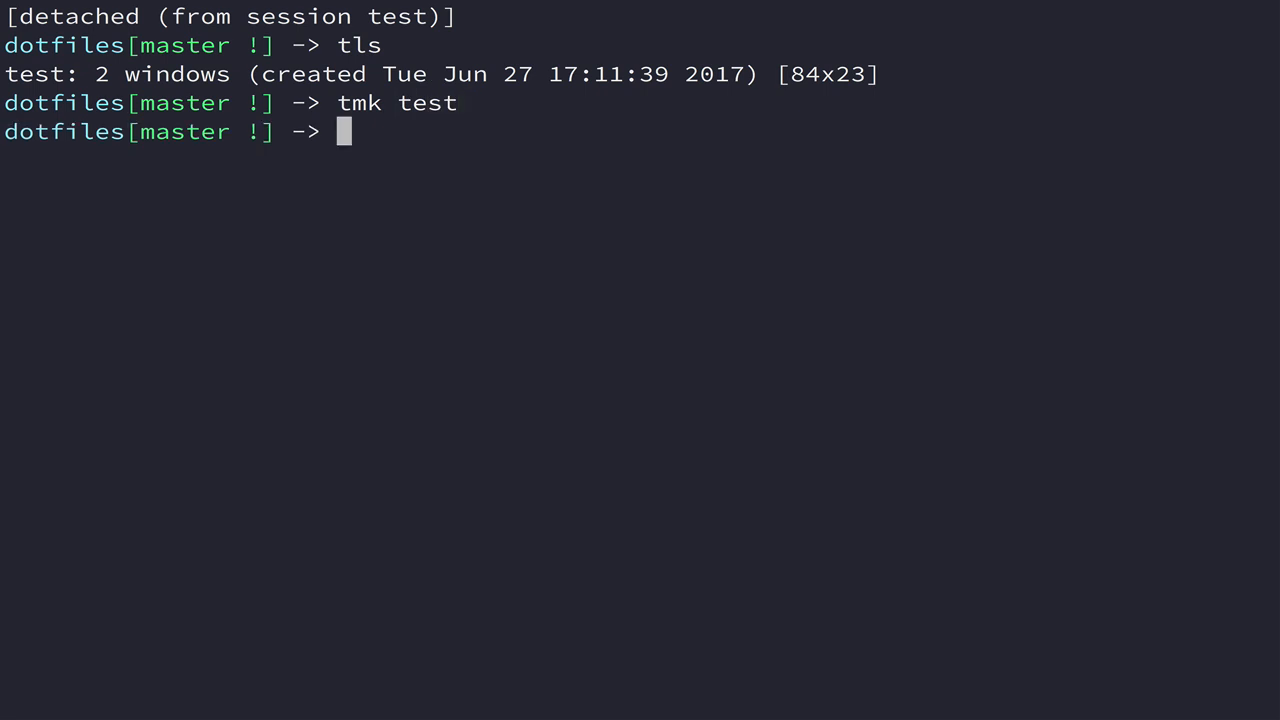
text(type t)
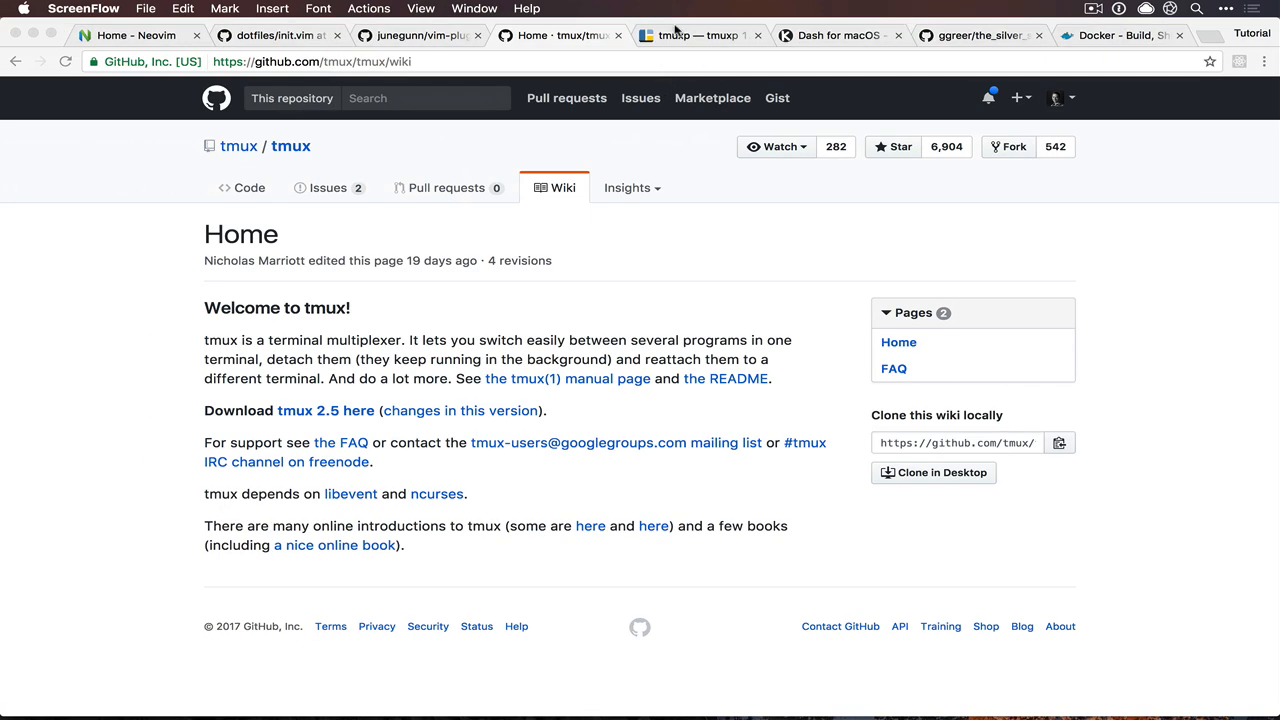
Step: Browse the tmuxp session manager docs, then move to the Dash for macOS page
click(698, 36)
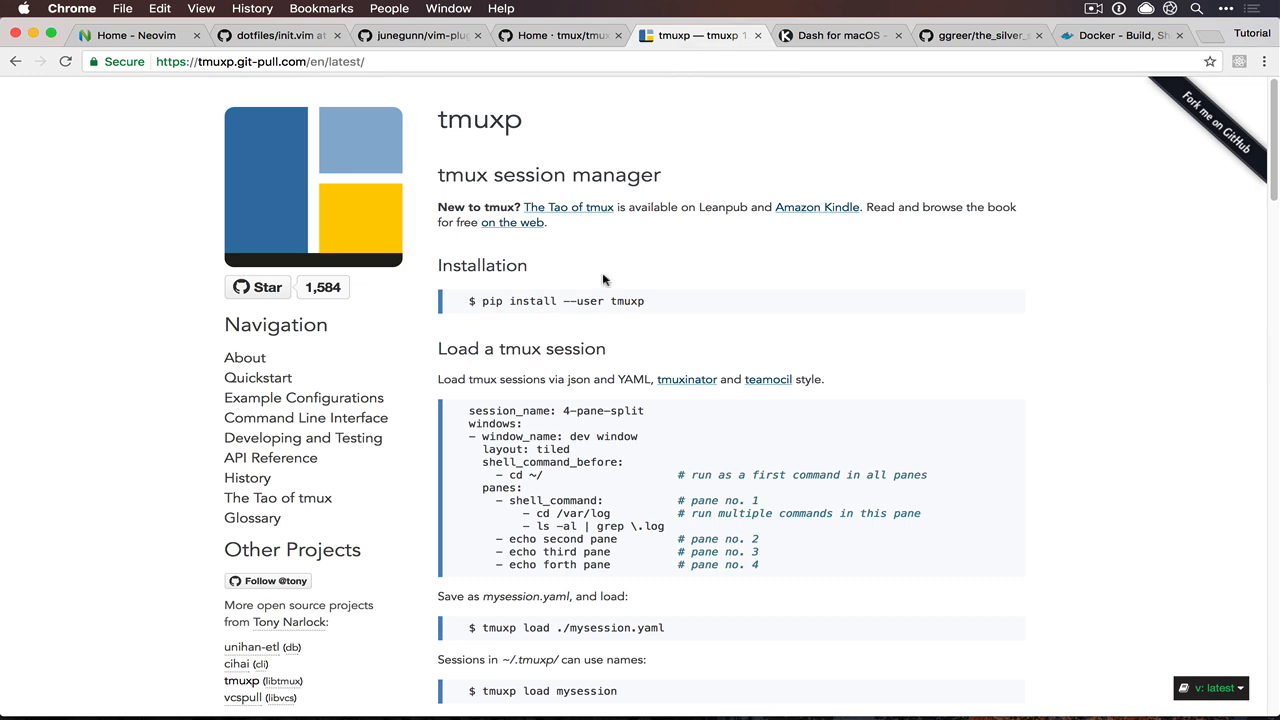
drag(468, 410, 640, 526)
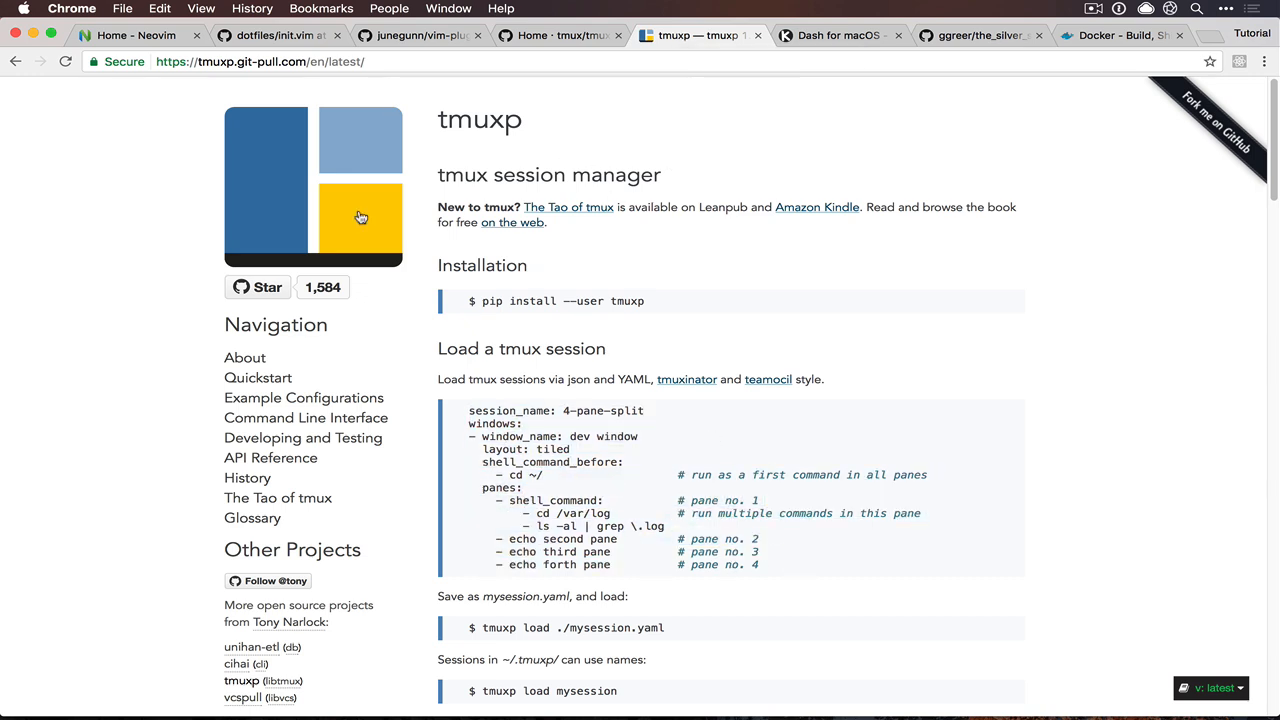
mouse_move(556, 340)
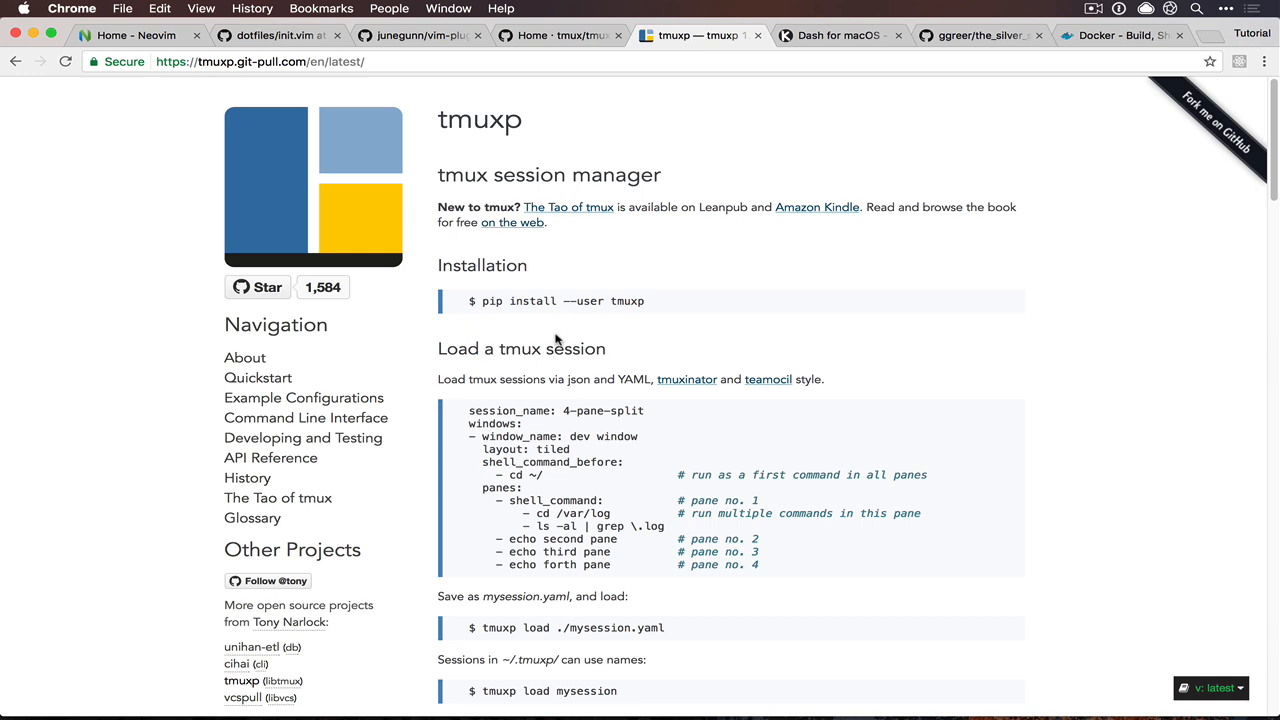
mouse_move(814, 300)
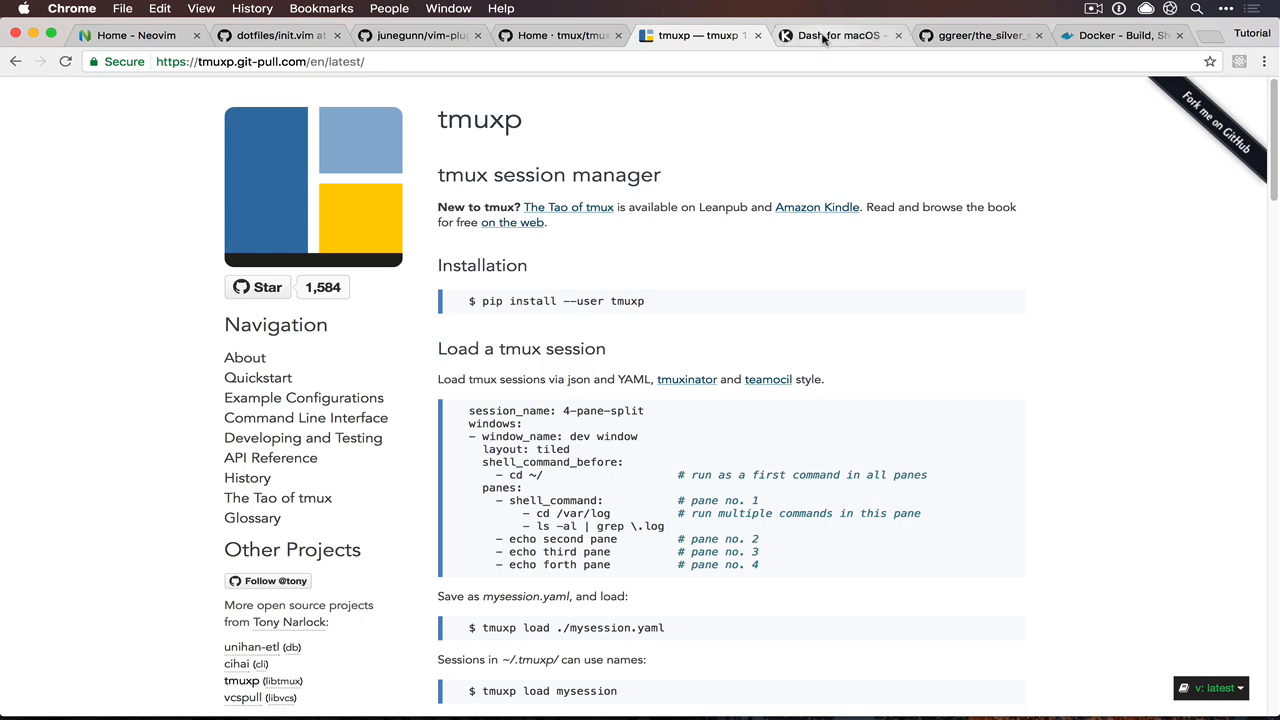
click(838, 36)
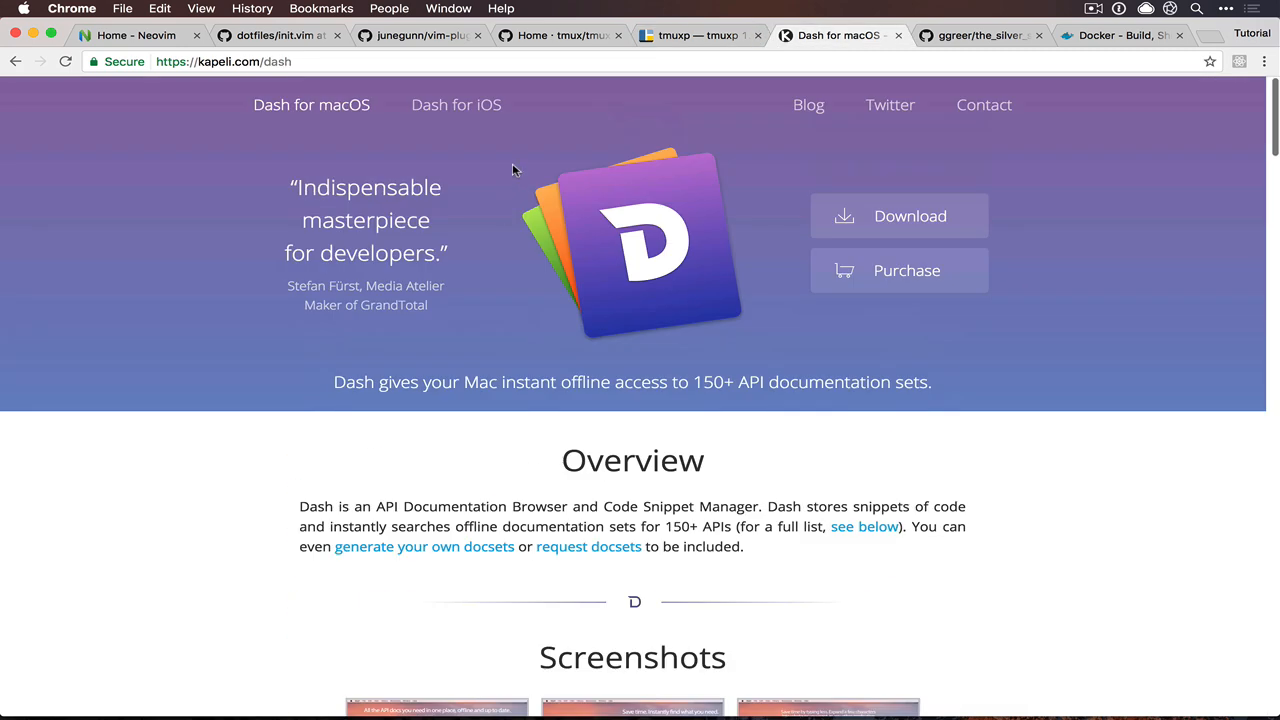
mouse_move(518, 214)
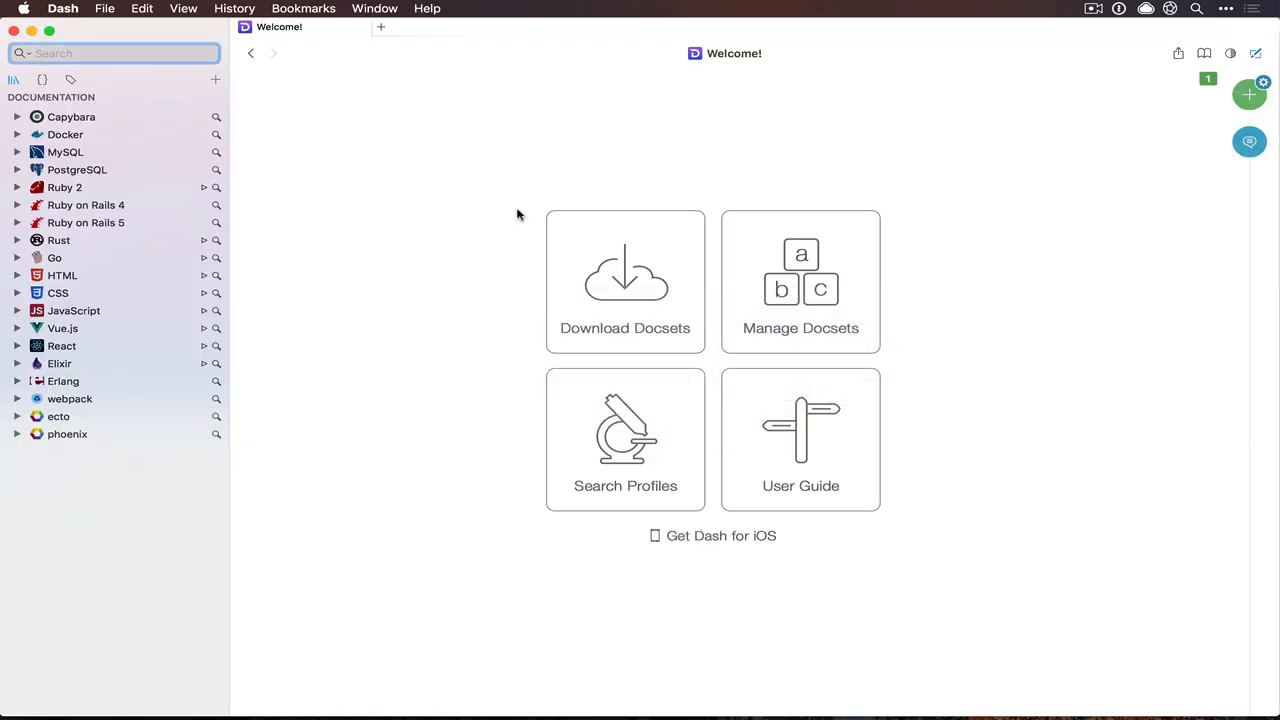
mouse_move(68, 278)
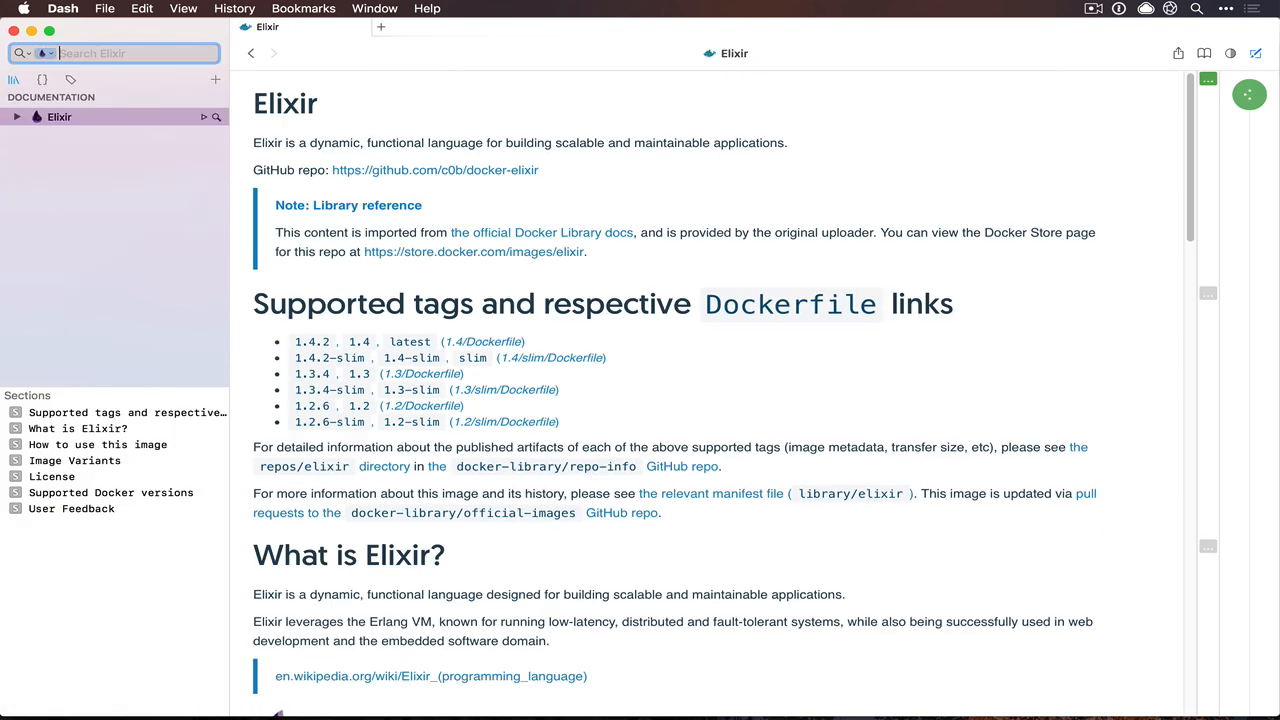
Step: Search the Elixir docset for the Map get functions, then return to the API Reference
text(Map get)
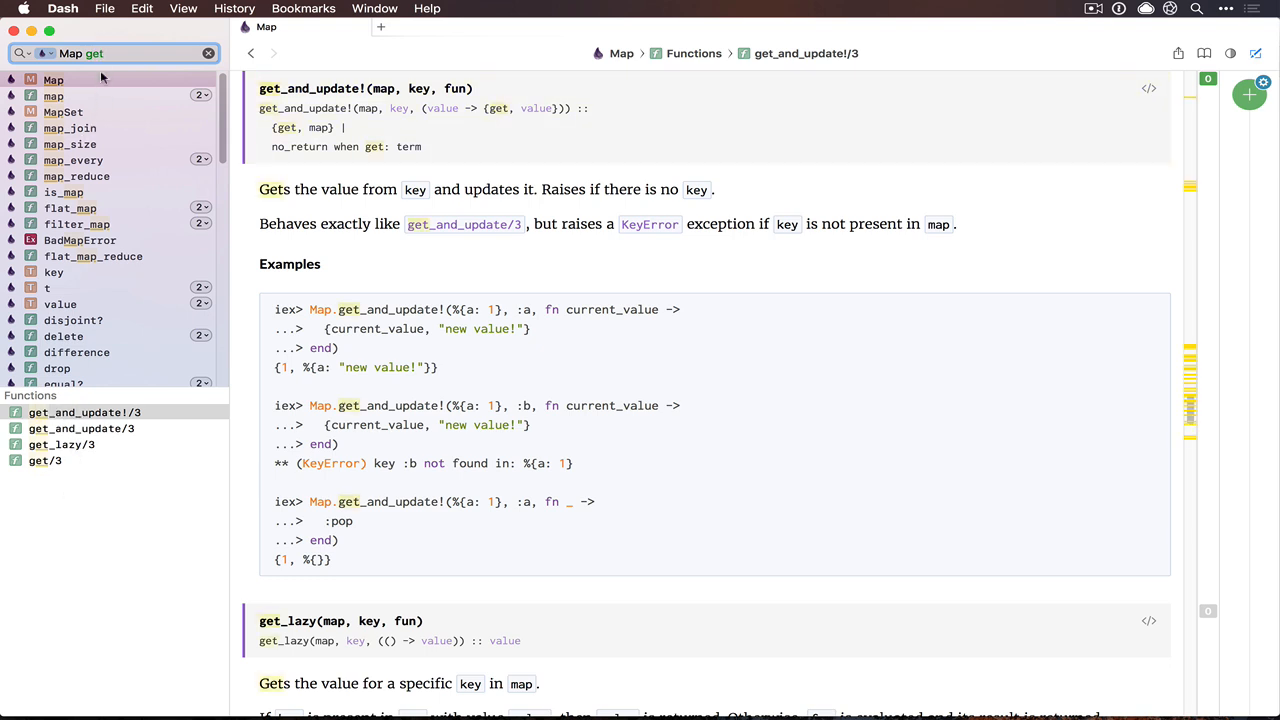
text(M)
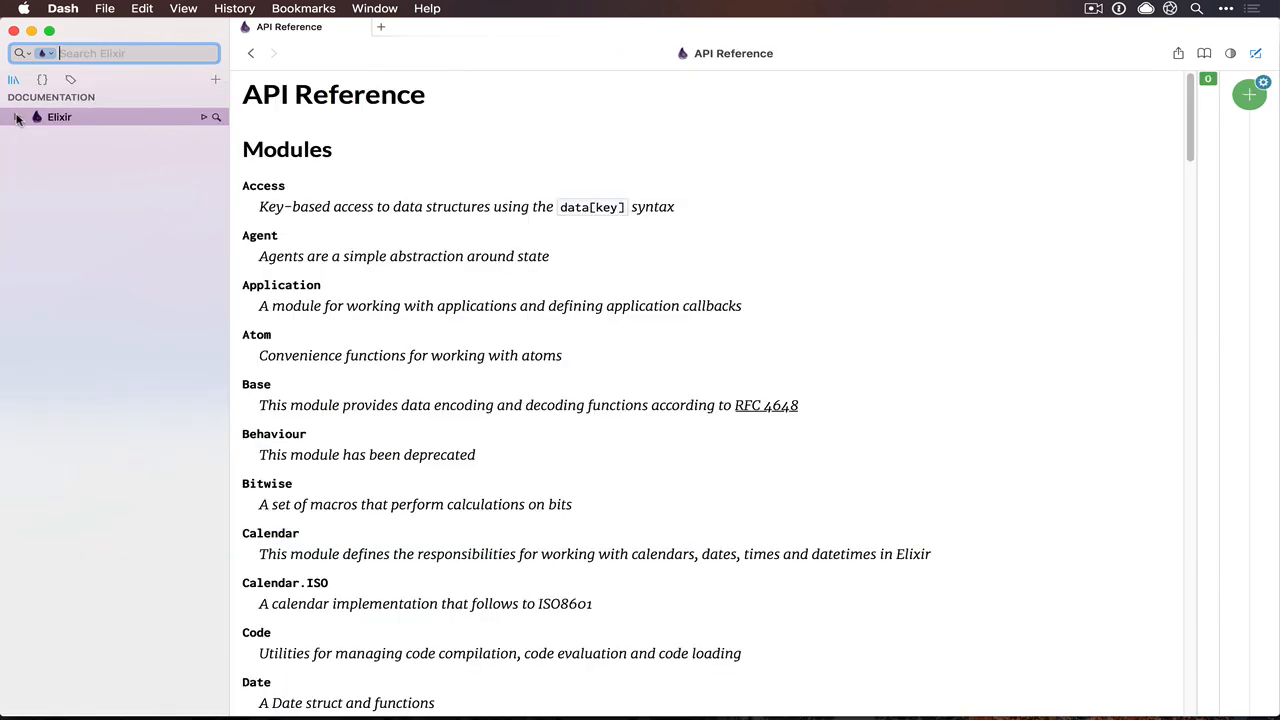
Step: Expand the Elixir docset's Guides and open the Behaviours guide
click(16, 116)
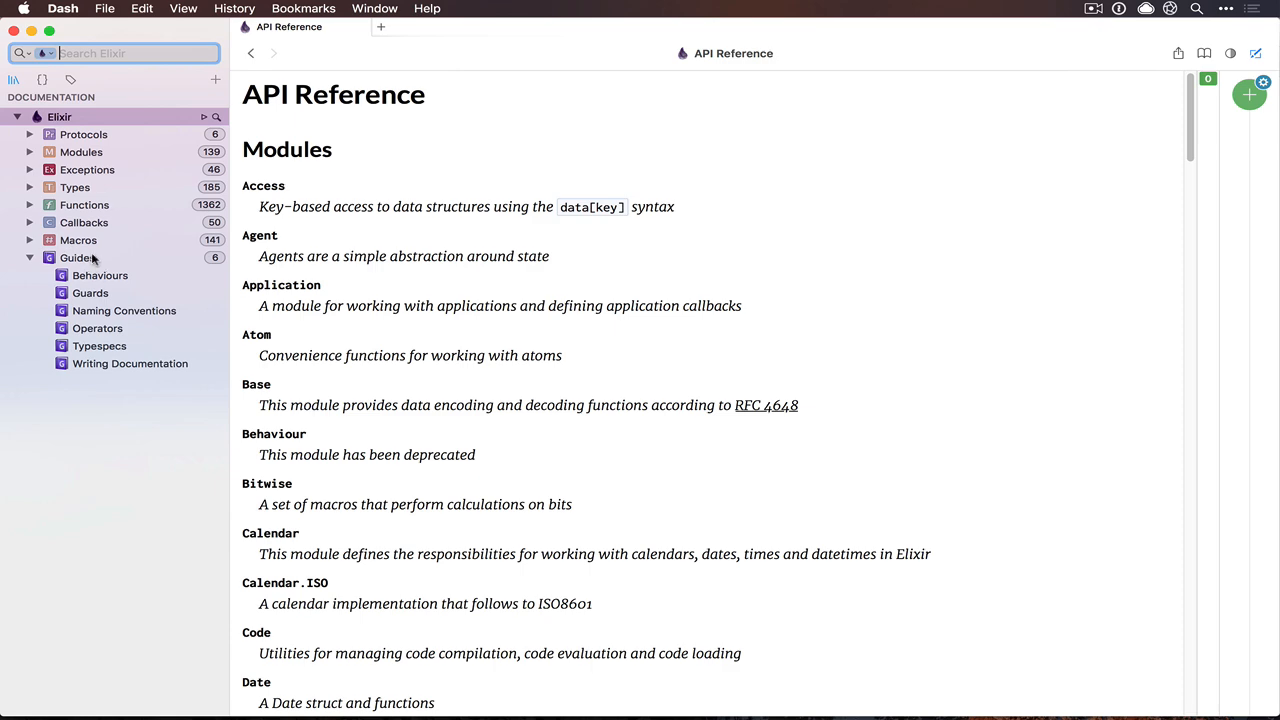
click(100, 276)
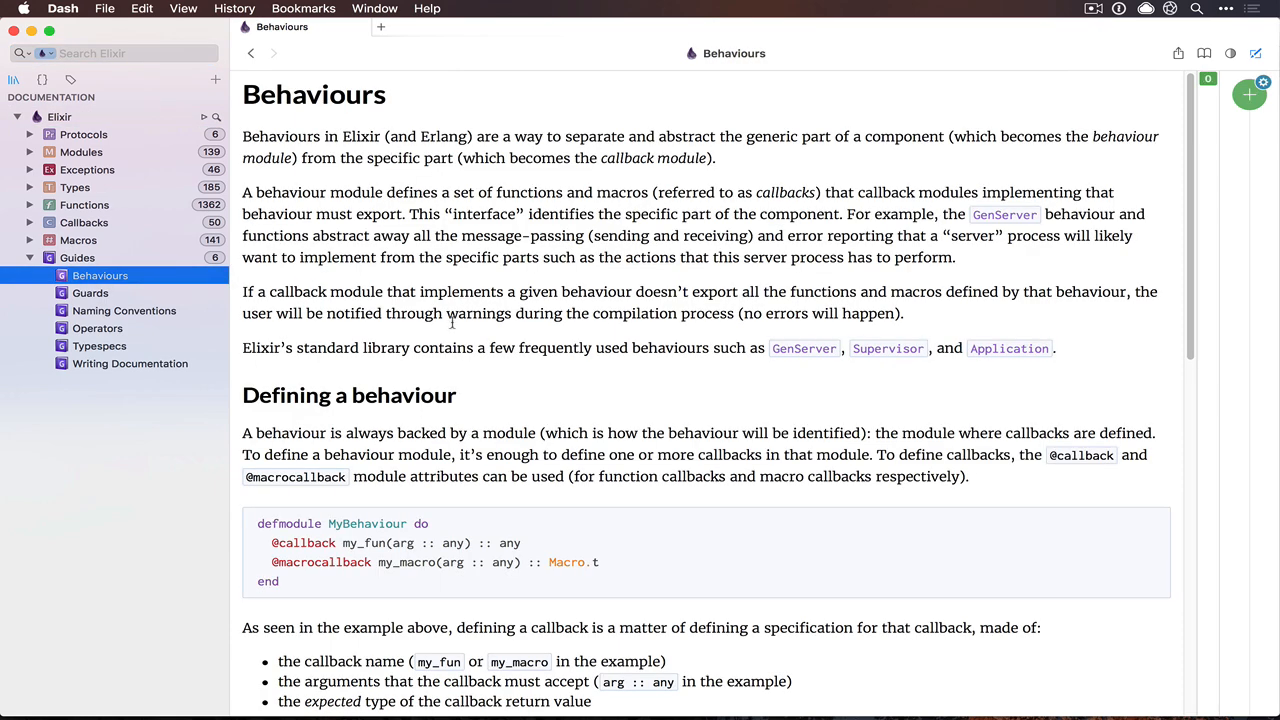
mouse_move(684, 390)
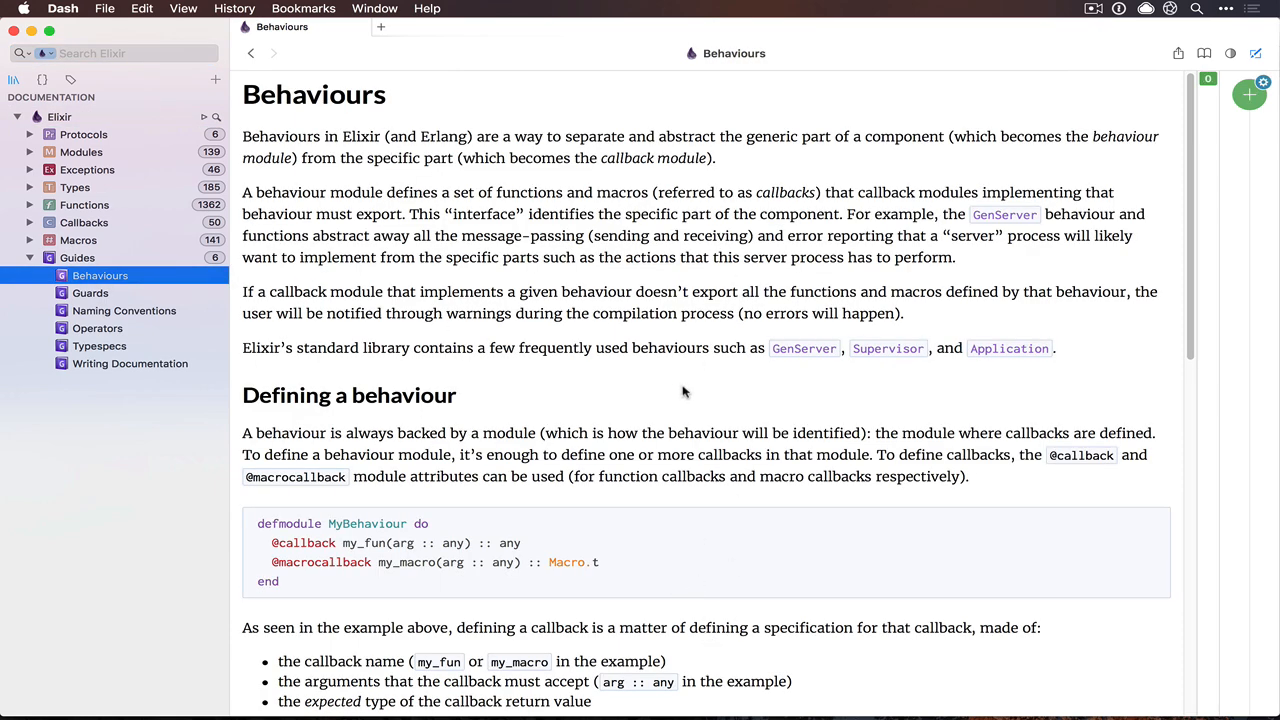
mouse_move(684, 384)
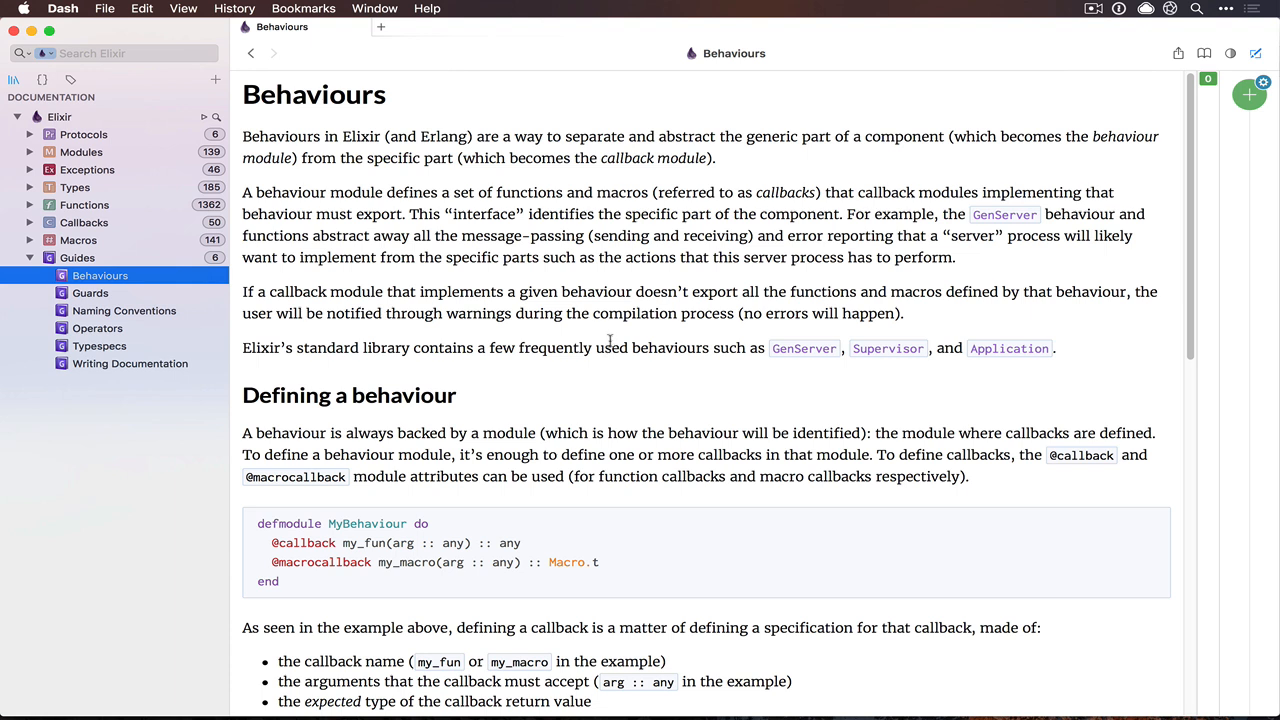
mouse_move(604, 336)
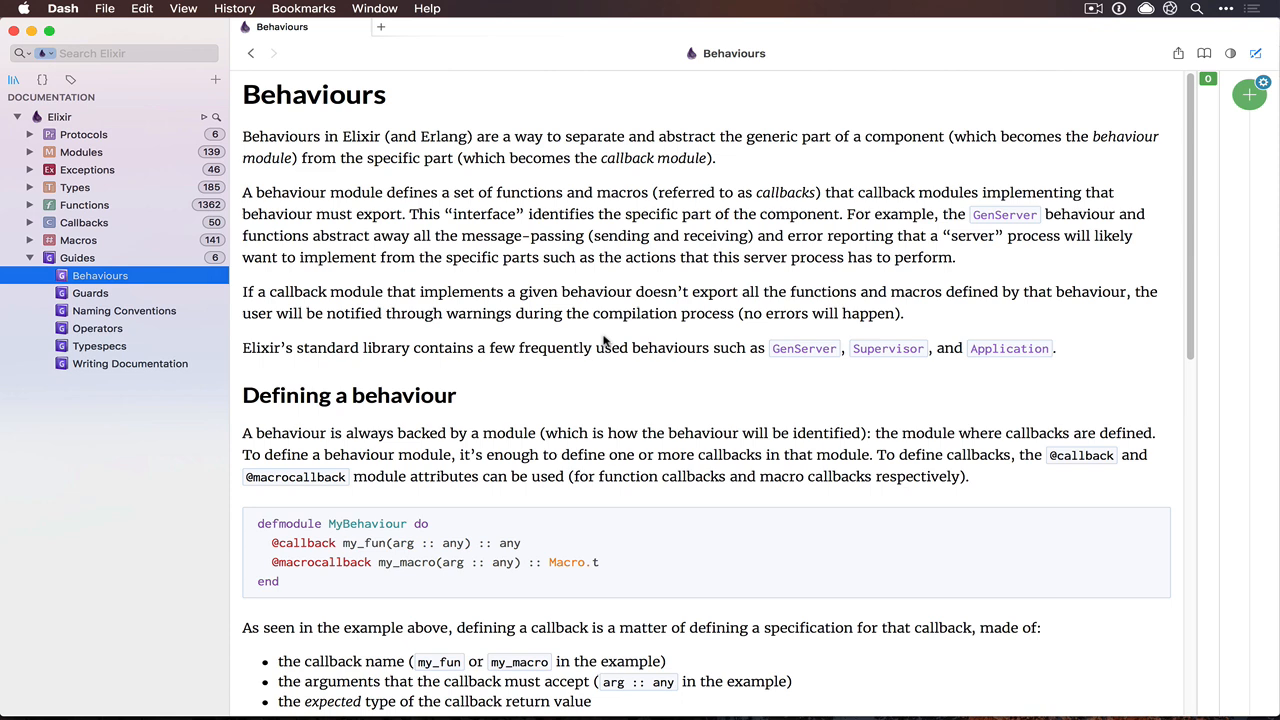
mouse_move(702, 296)
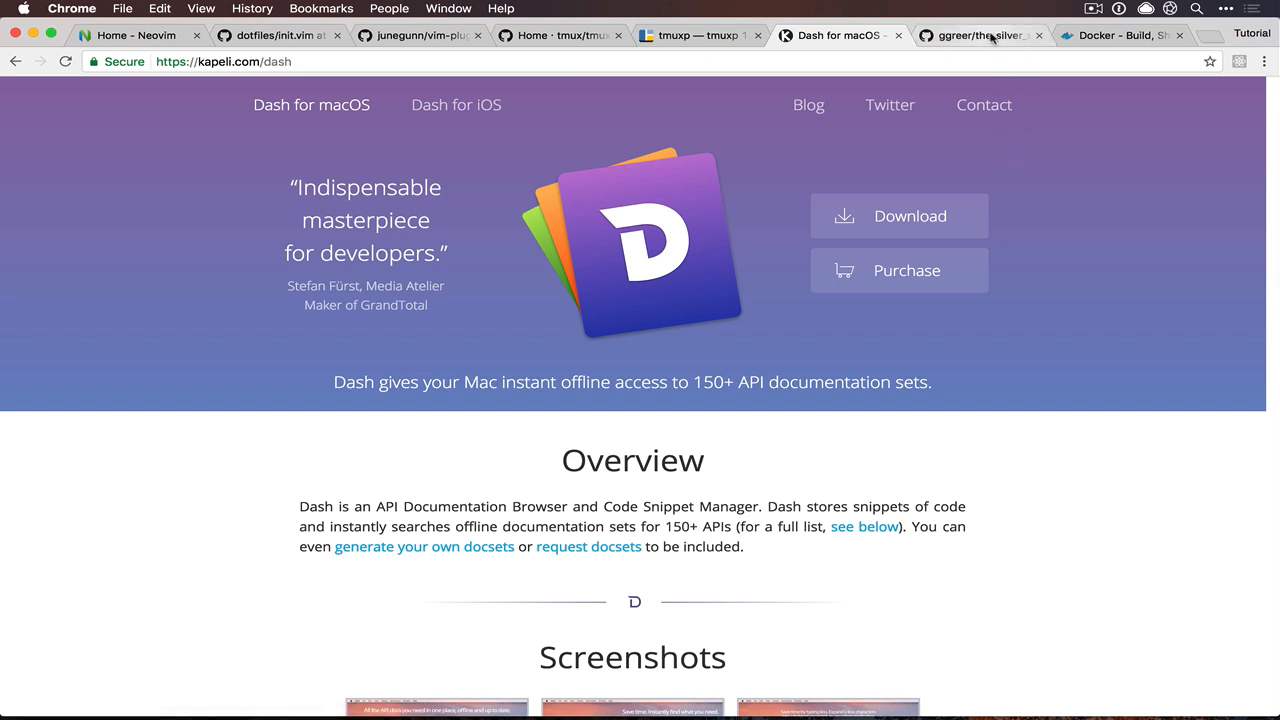
Step: Move to the silver searcher project page on the way to the Docker homepage
click(978, 36)
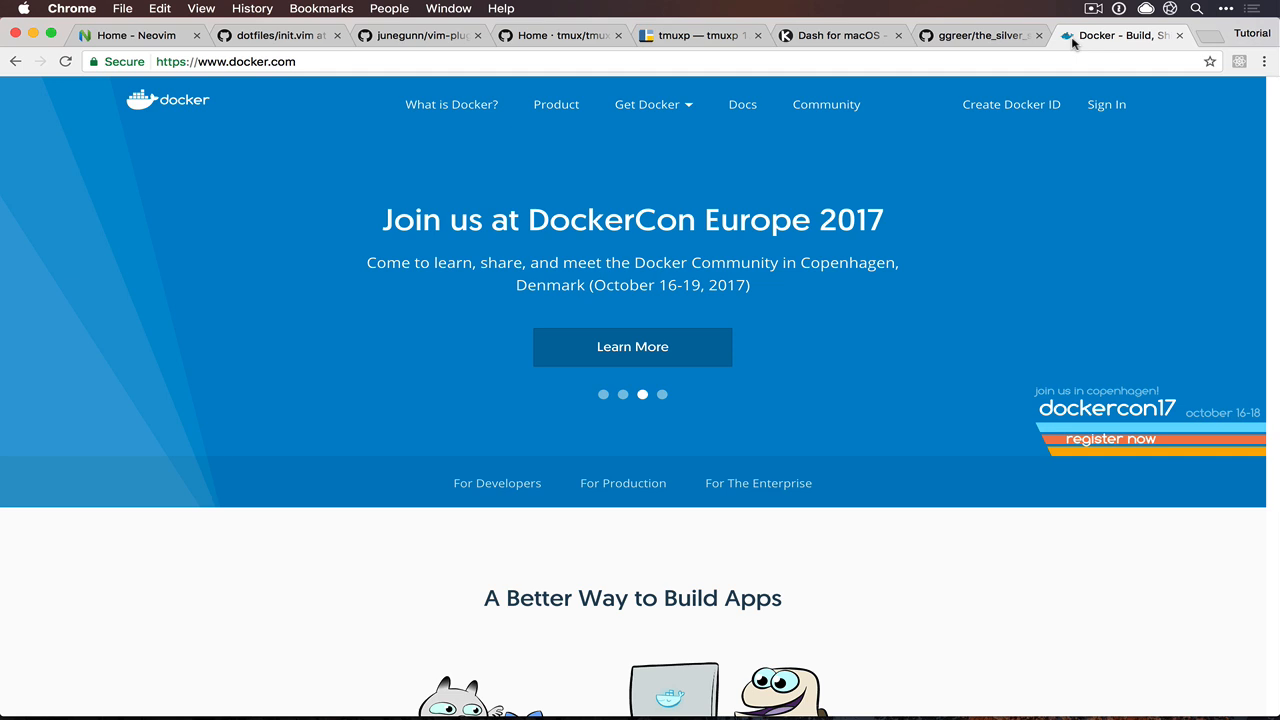
mouse_move(742, 342)
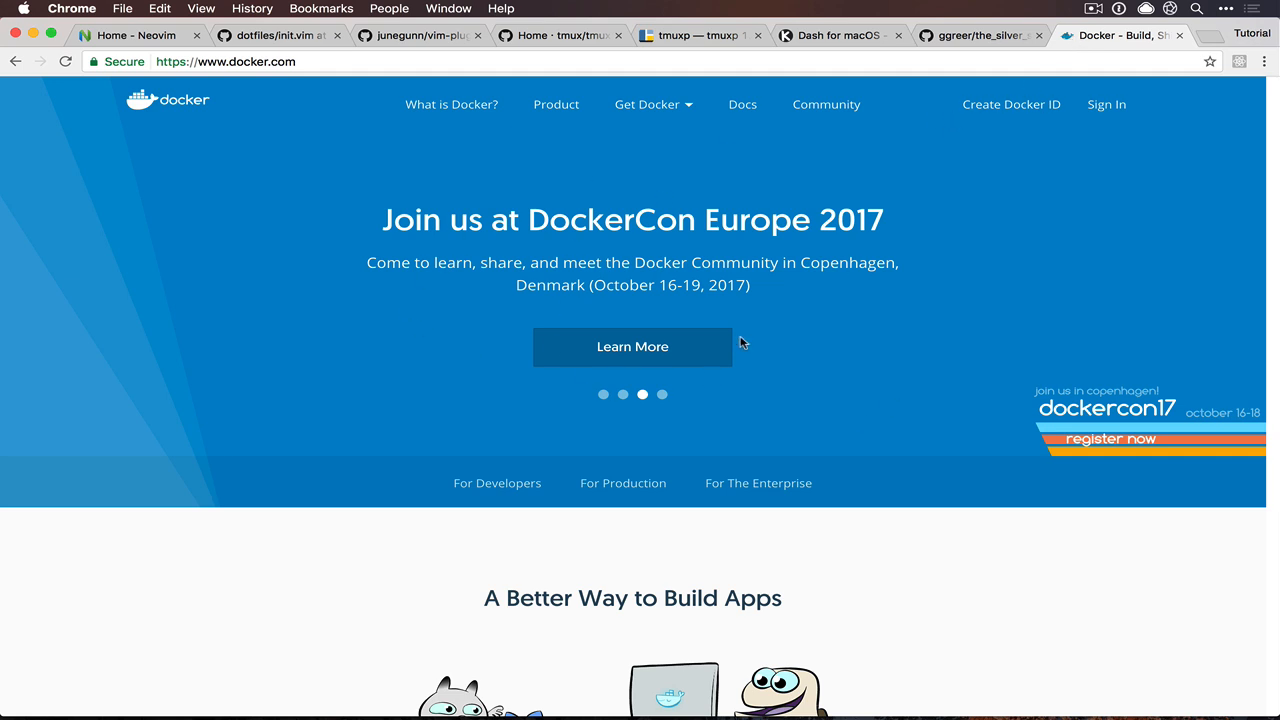
mouse_move(830, 336)
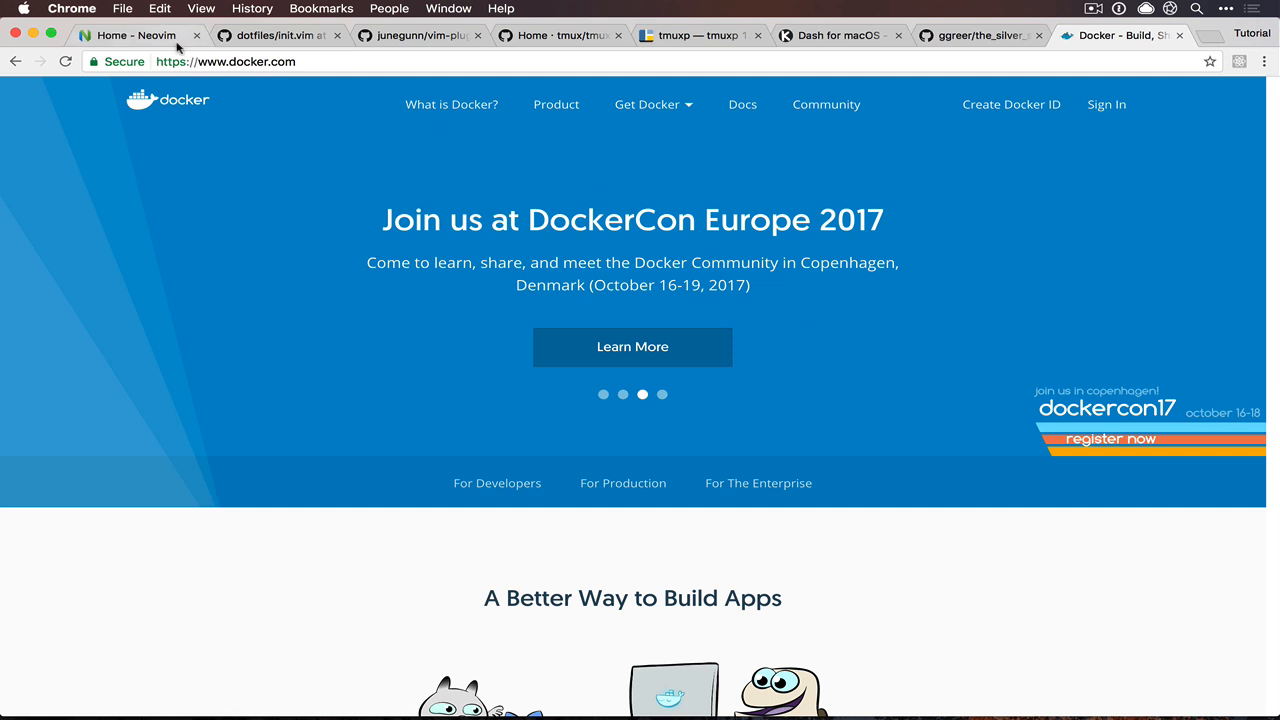
mouse_move(812, 170)
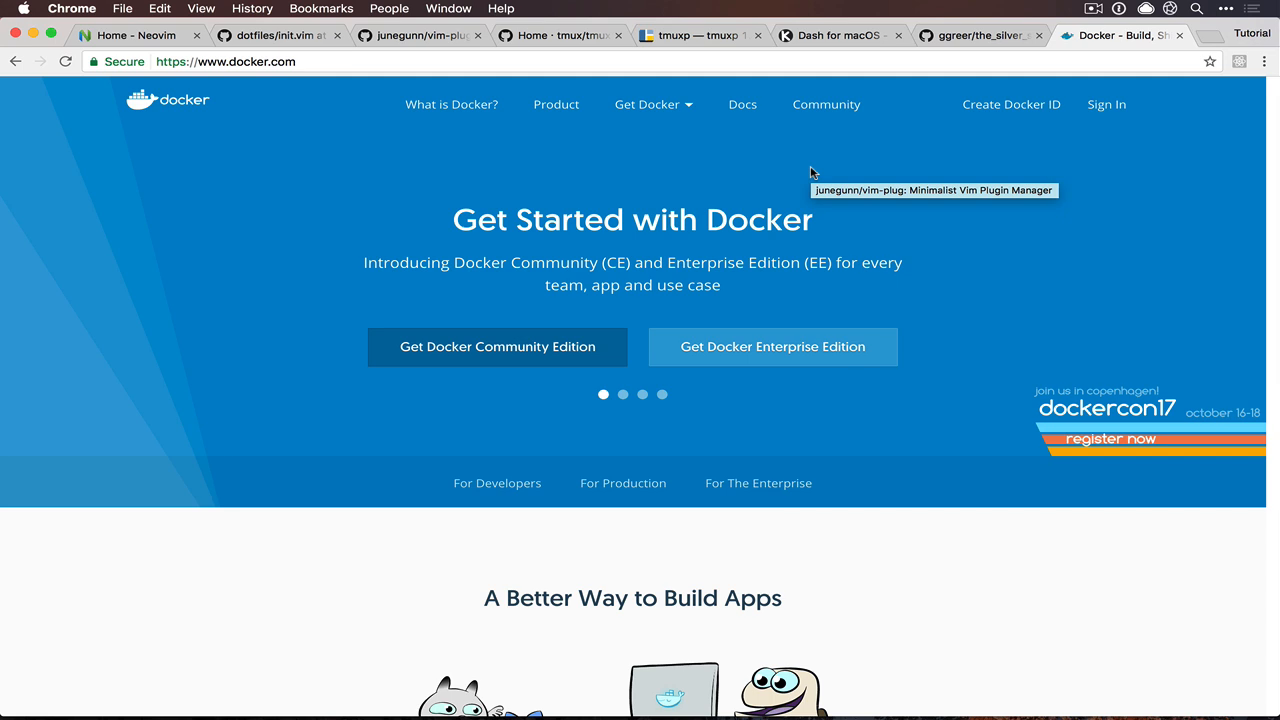
mouse_move(812, 172)
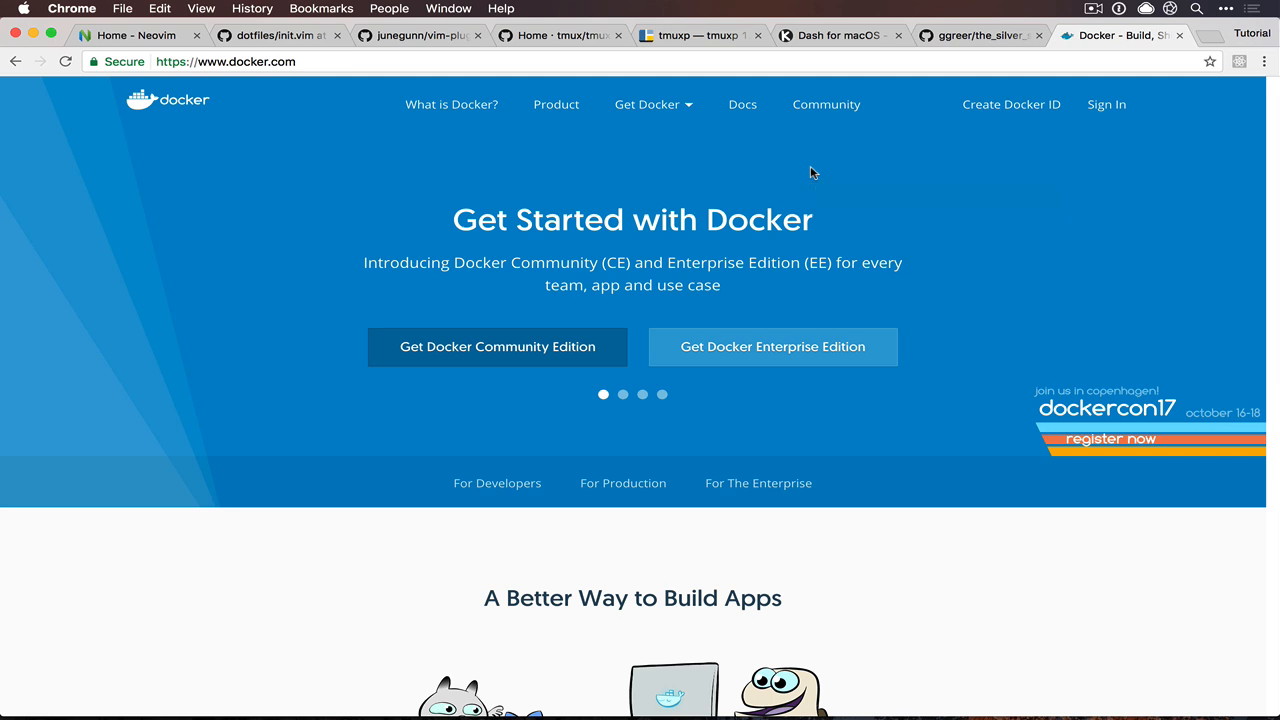